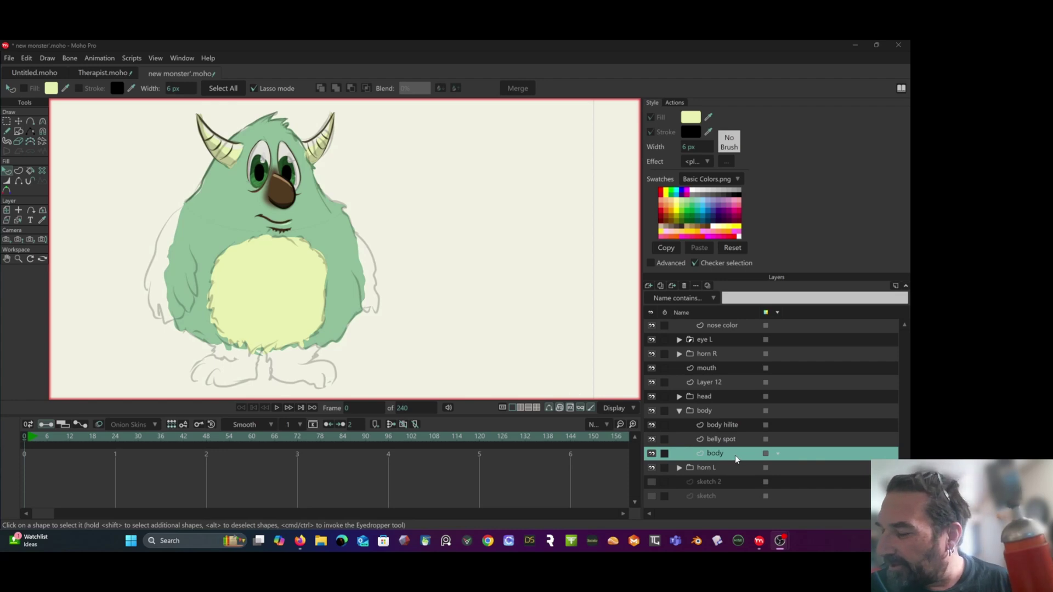
Duplicate the body layer and rename the copy 'shadow' just above the original.
right_click(716, 453)
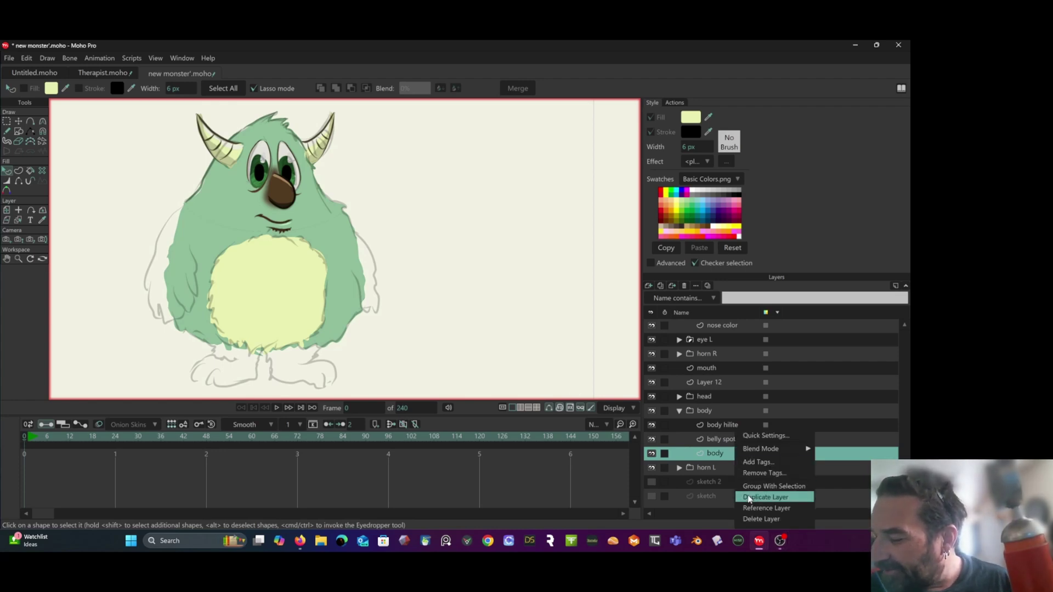
left_click(765, 497)
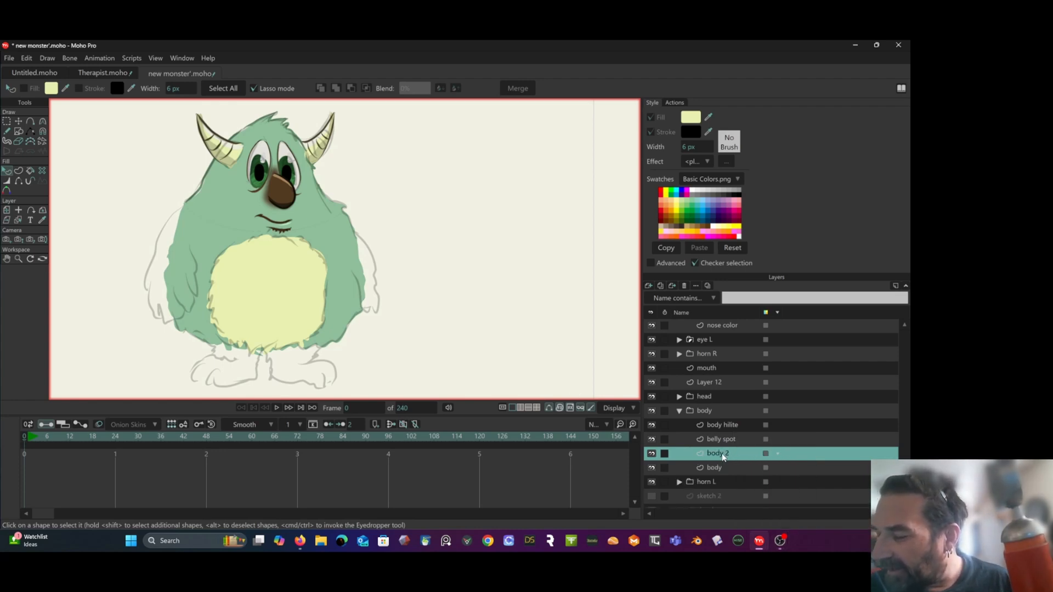
double_click(716, 453)
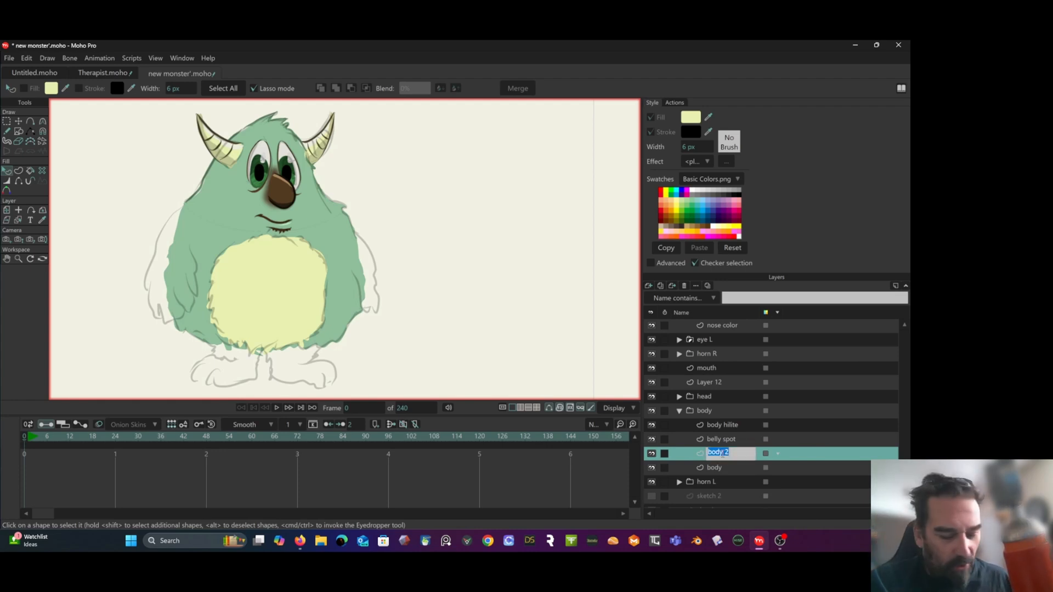
type("sh")
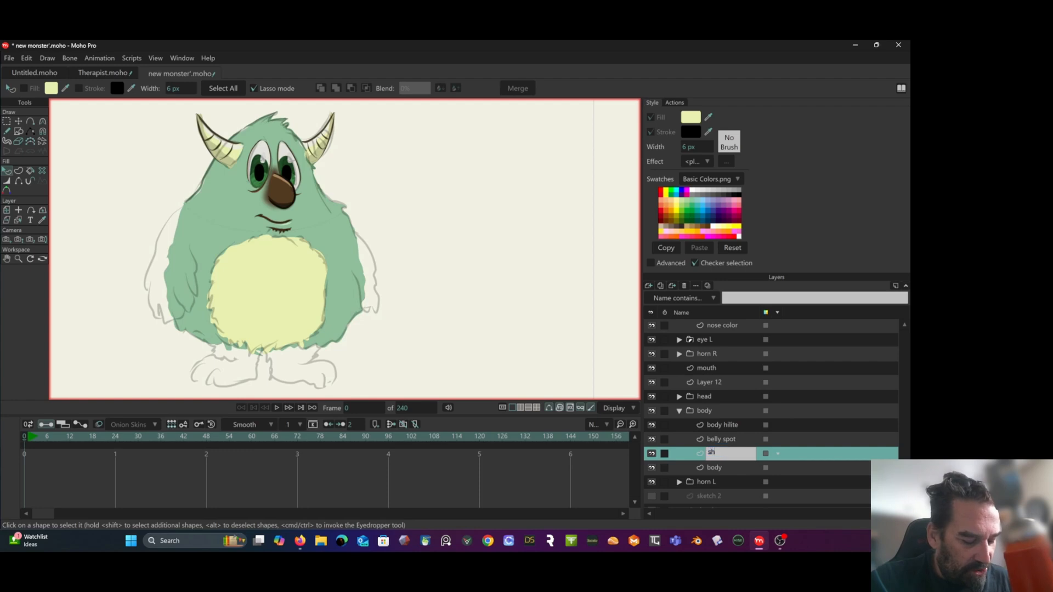
type("shadow")
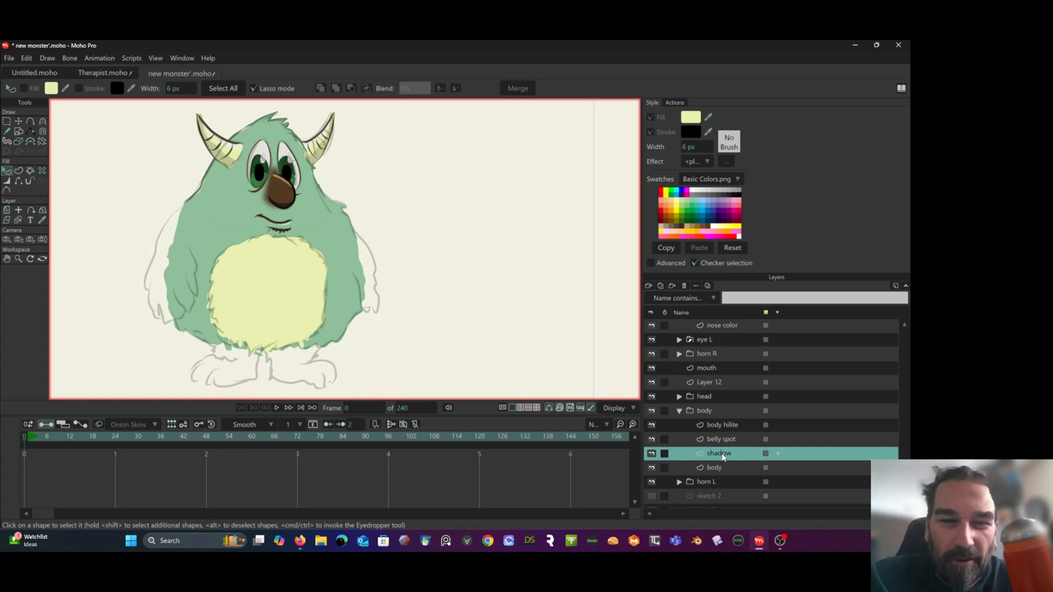
mouse_move(29, 170)
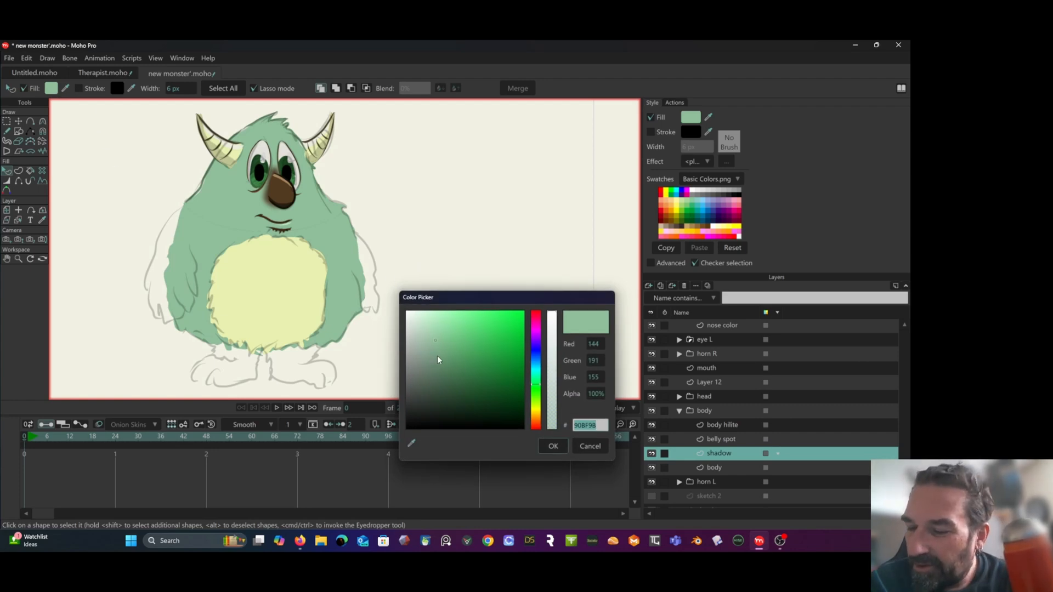
Set the shadow layer's fill to the darker muted green 698D71.
left_click(436, 363)
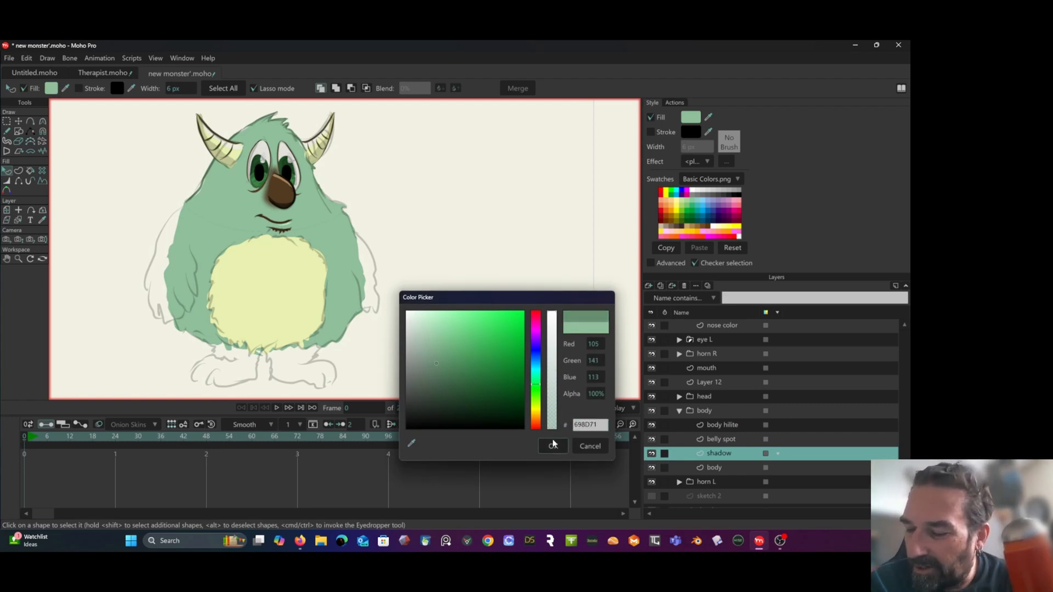
left_click(552, 446)
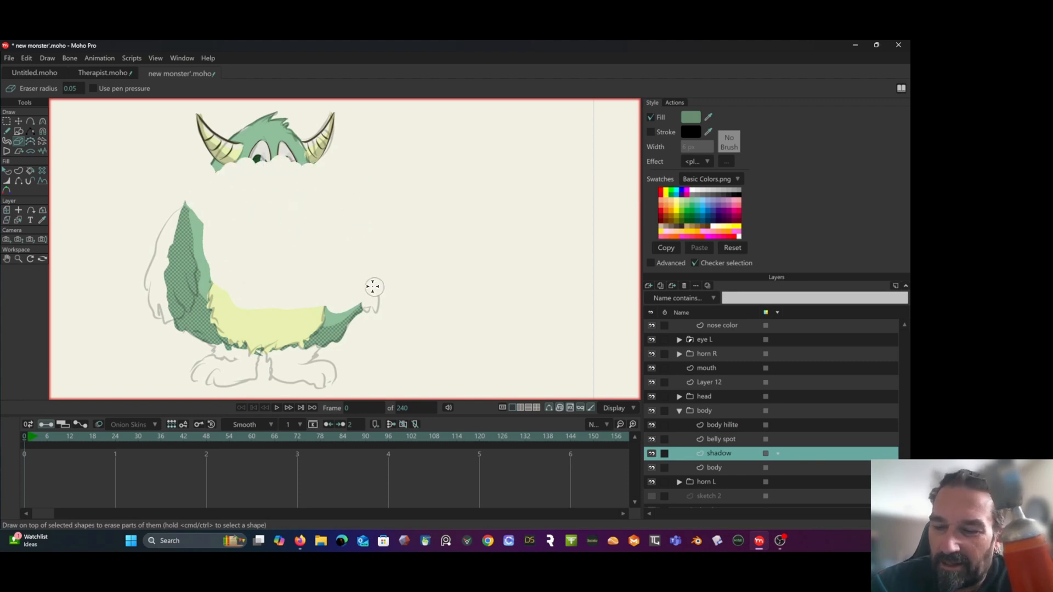
mouse_move(319, 300)
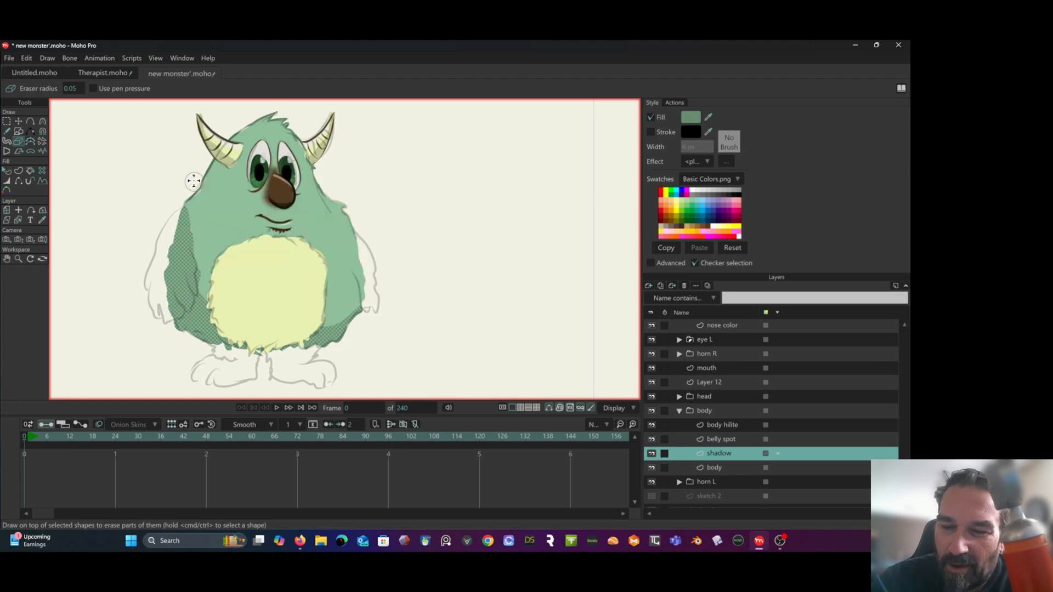
Switch to Select Points after trimming the shadow to the left and bottom edge.
left_click(10, 121)
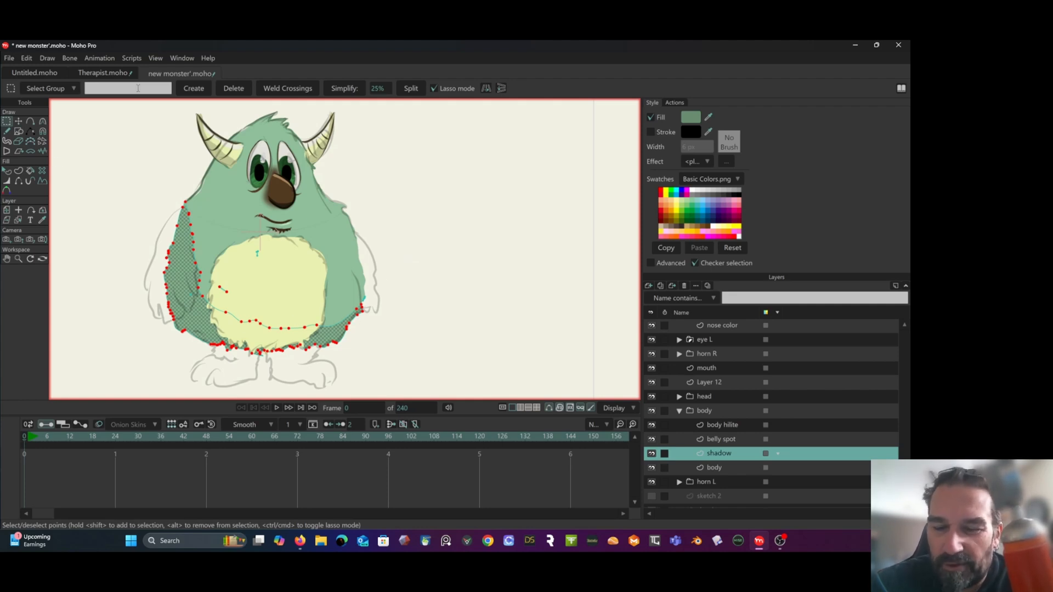
mouse_move(74, 297)
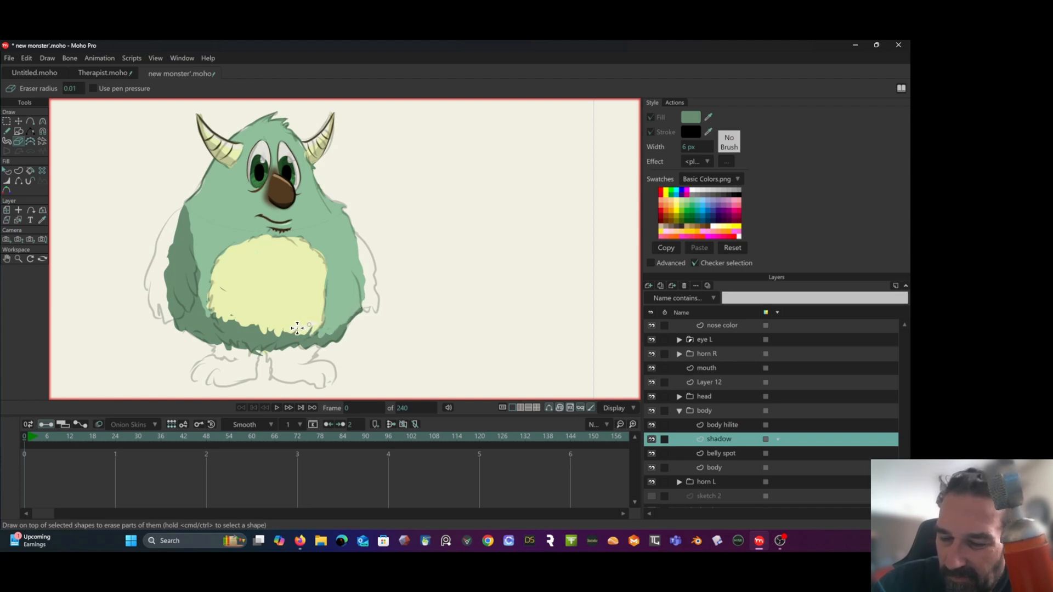
mouse_move(252, 297)
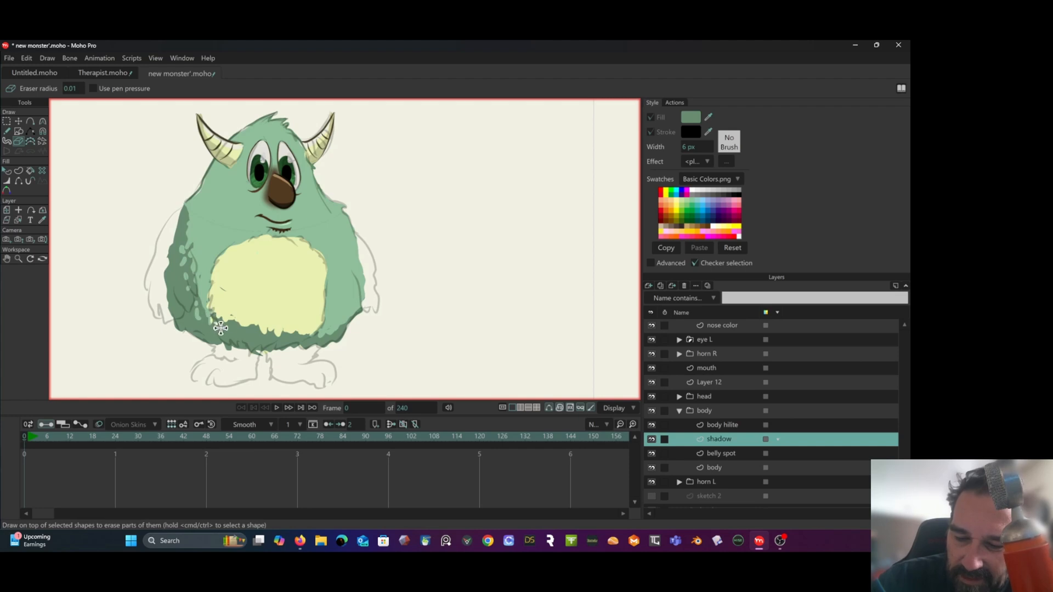
mouse_move(231, 310)
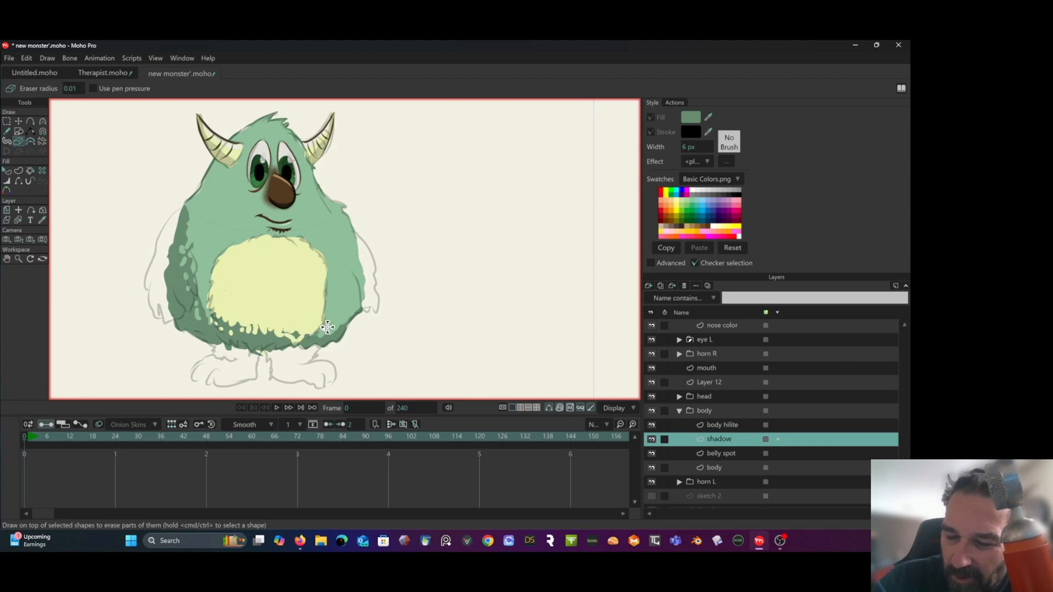
mouse_move(322, 327)
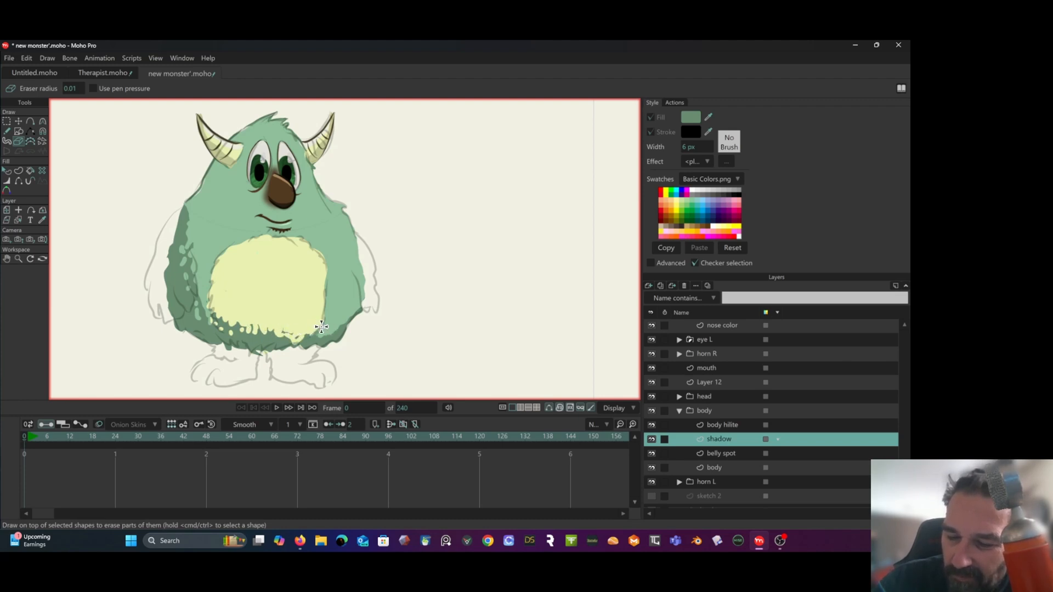
mouse_move(339, 328)
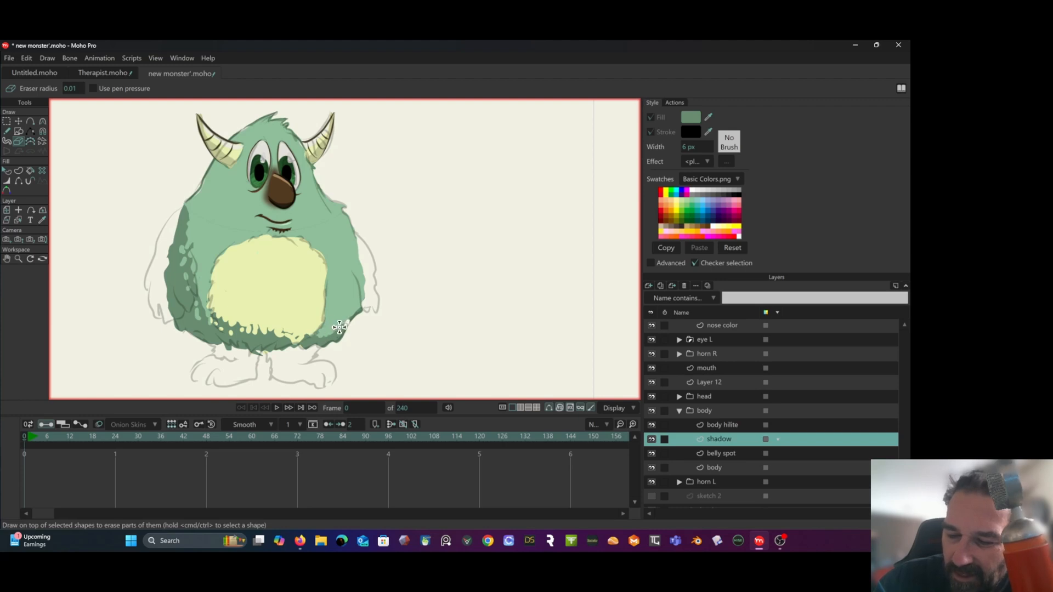
mouse_move(349, 299)
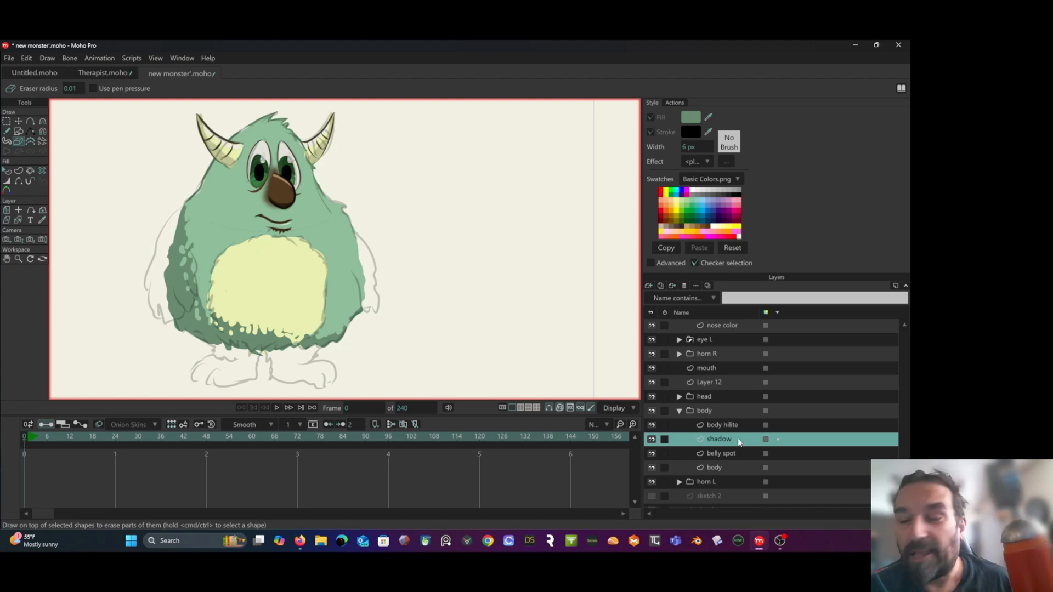
mouse_move(749, 458)
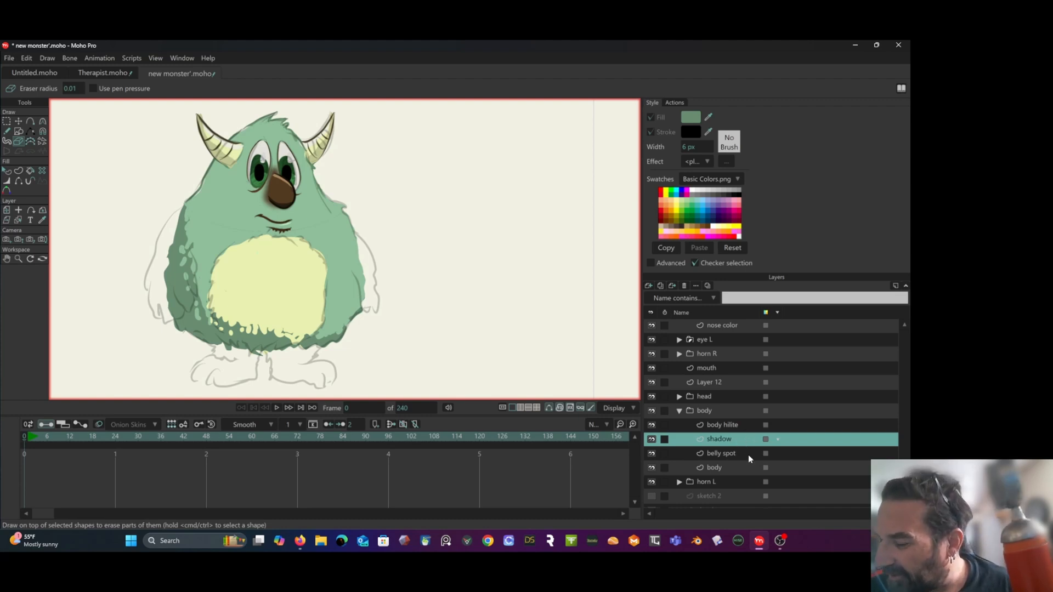
Duplicate the body layer as the new hilite and delete the old body hilite layer.
left_click(715, 467)
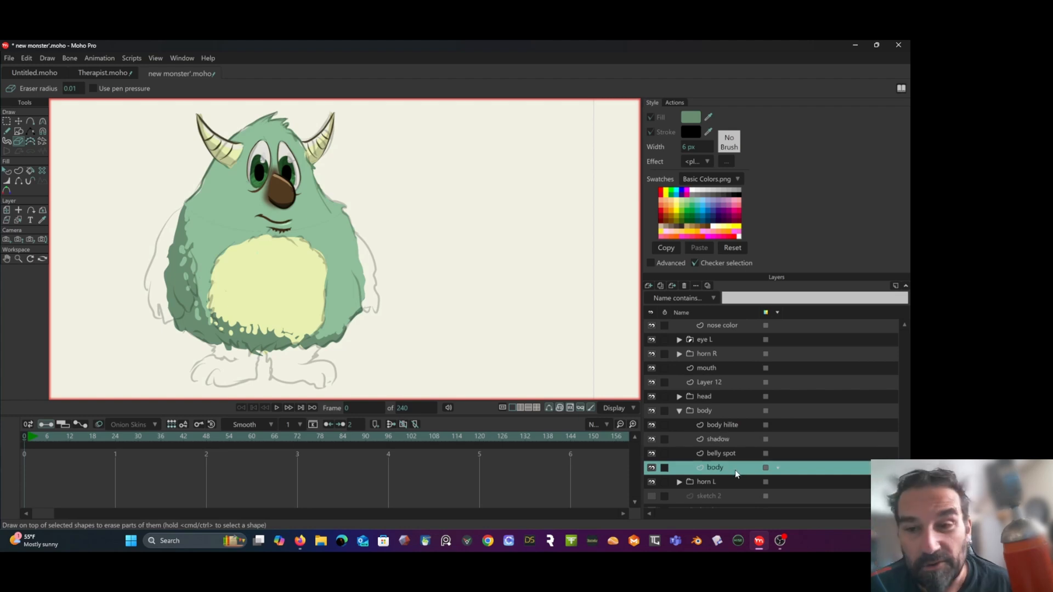
right_click(714, 467)
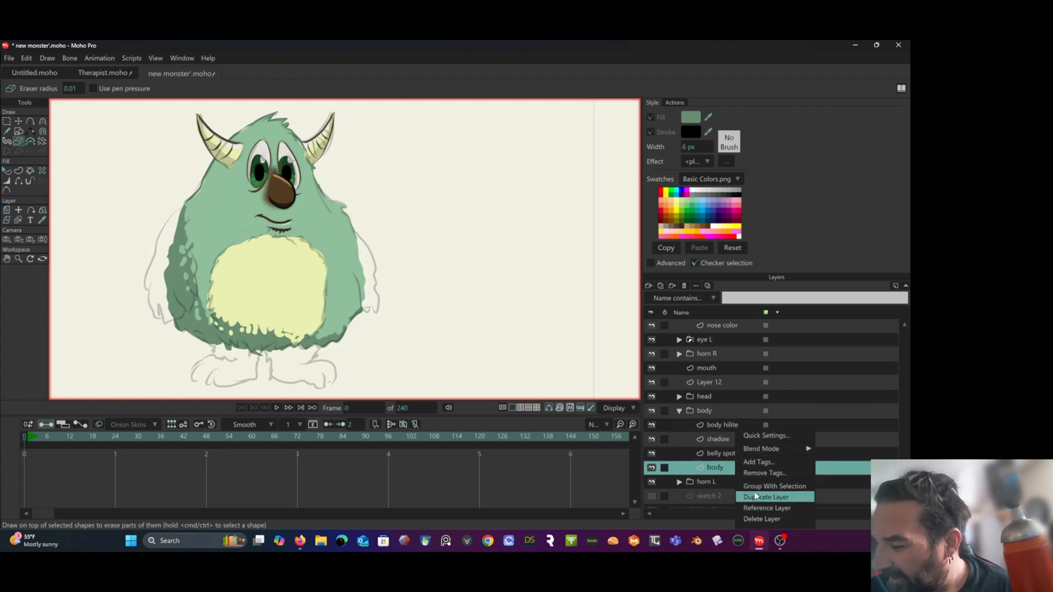
left_click(766, 497)
type("hilite")
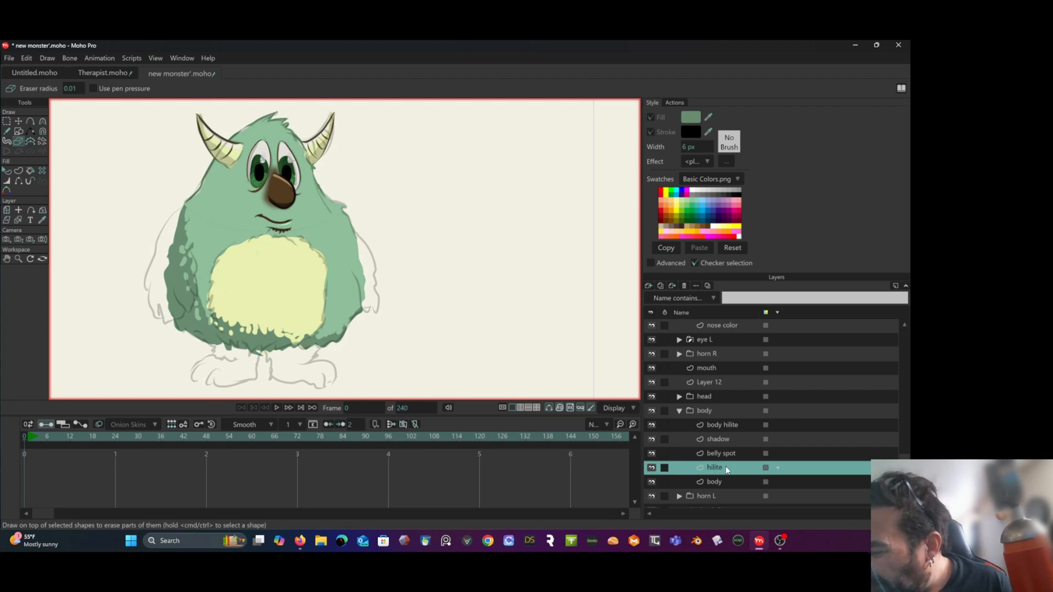
left_click(723, 424)
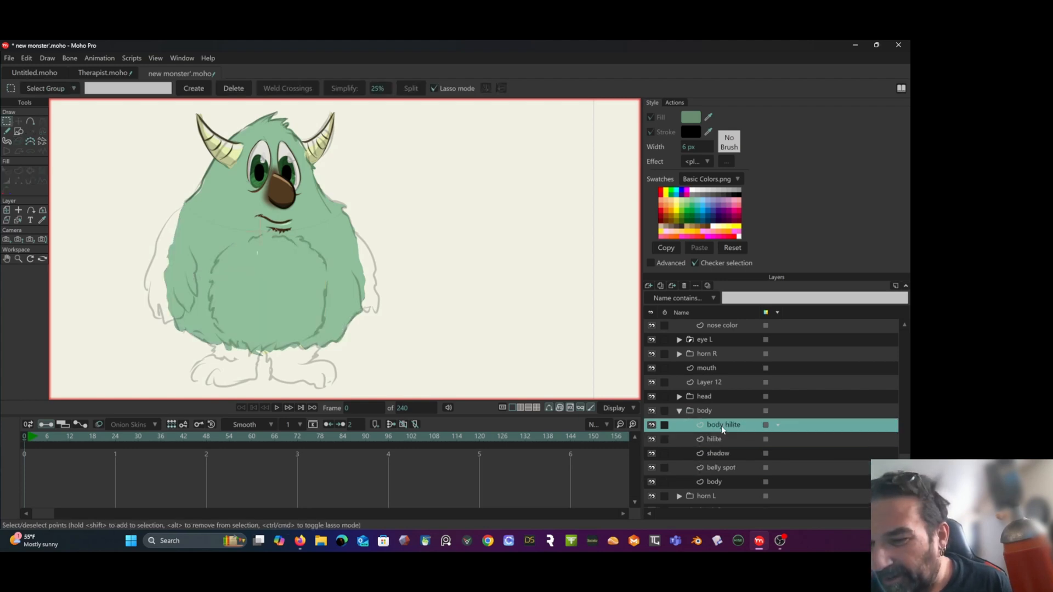
right_click(723, 425)
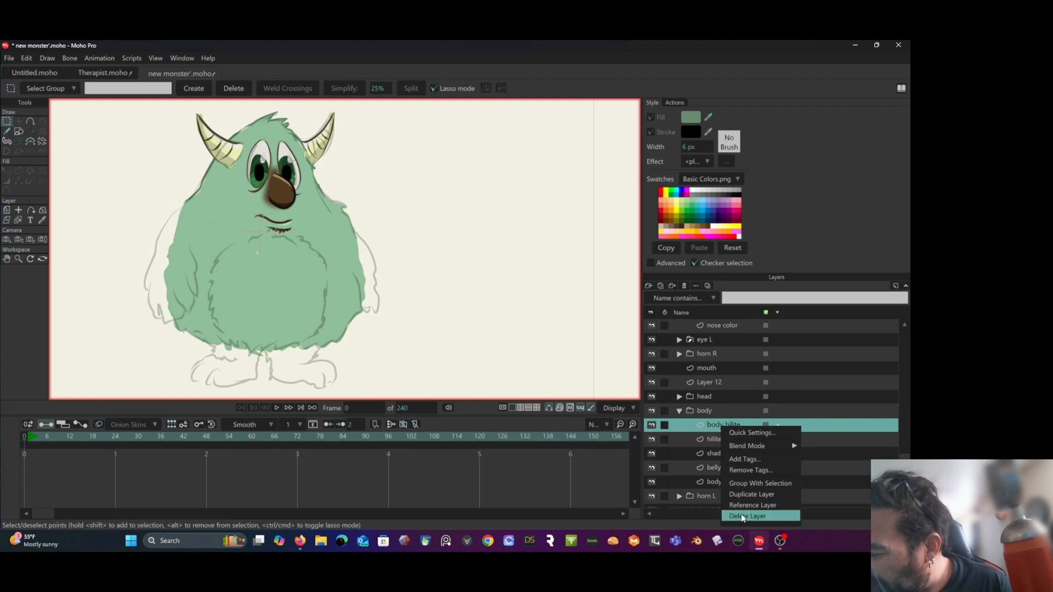
left_click(745, 516)
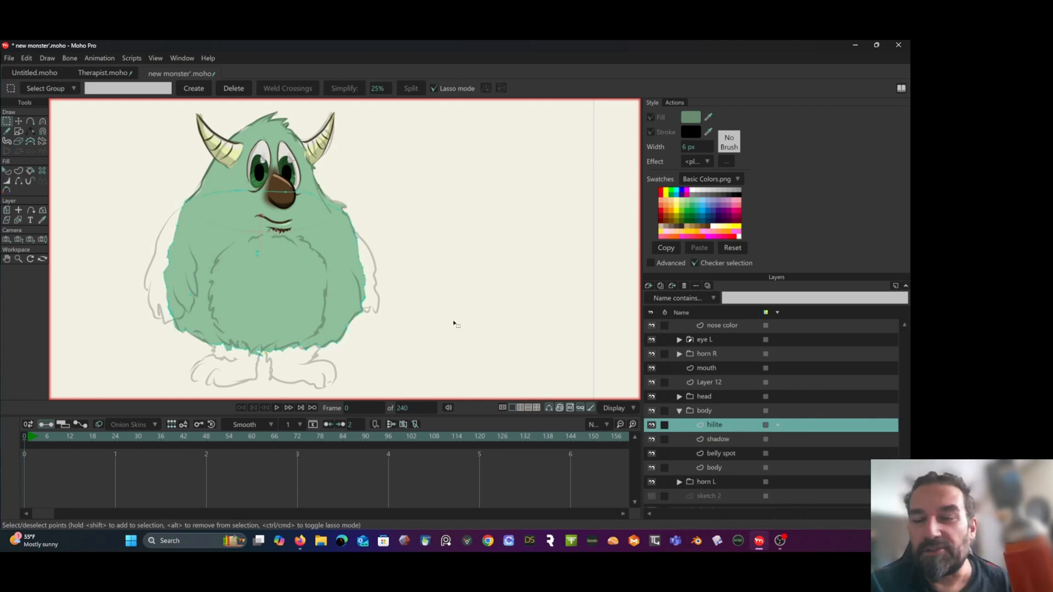
mouse_move(131, 193)
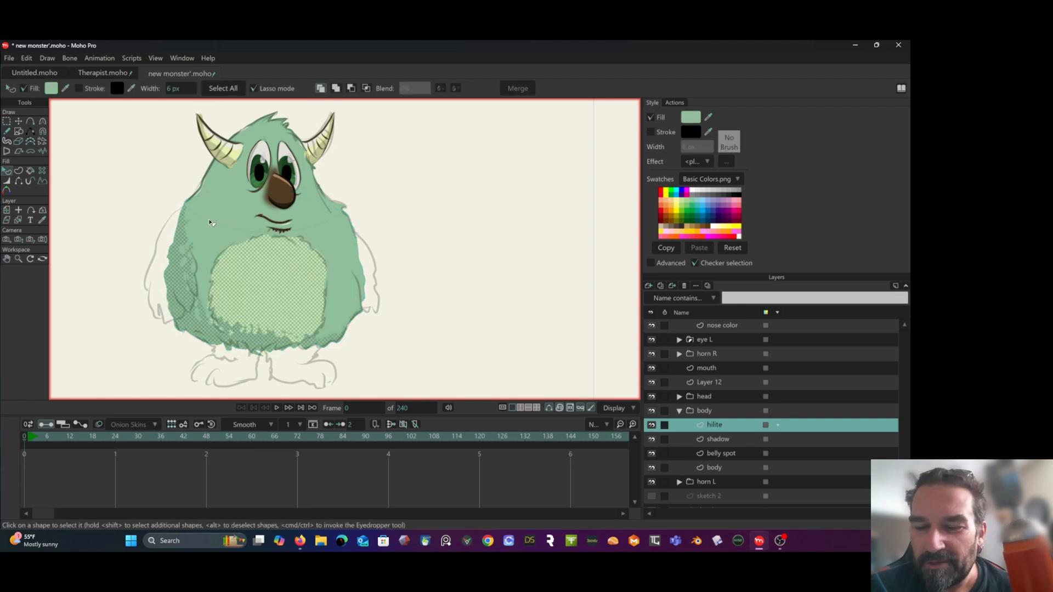
mouse_move(215, 240)
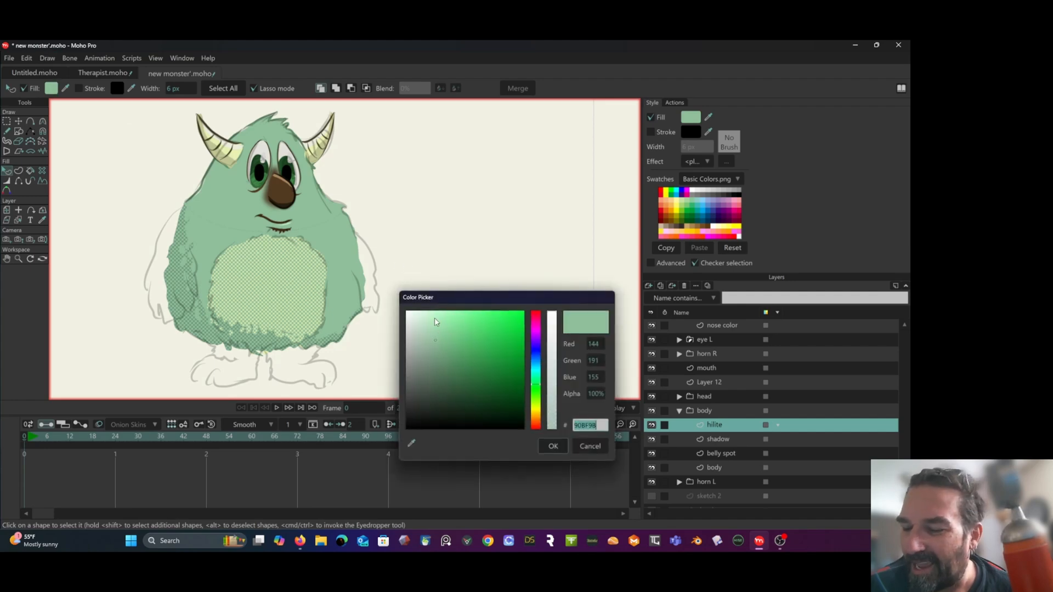
Set the hilite shape's fill to pale mint green B8F8C7, ready for erasing.
left_click(435, 317)
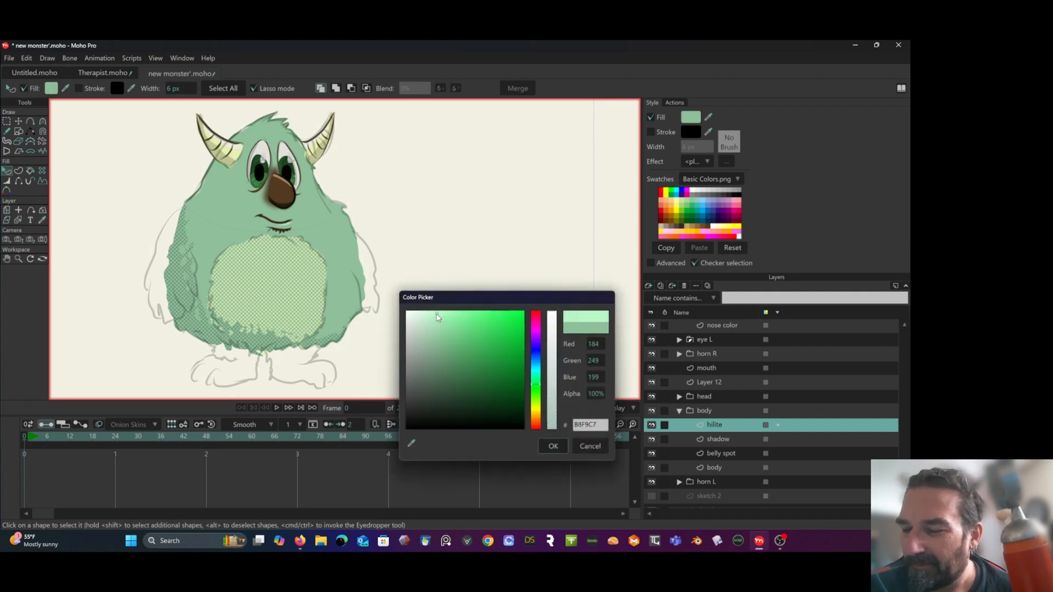
left_click(551, 446)
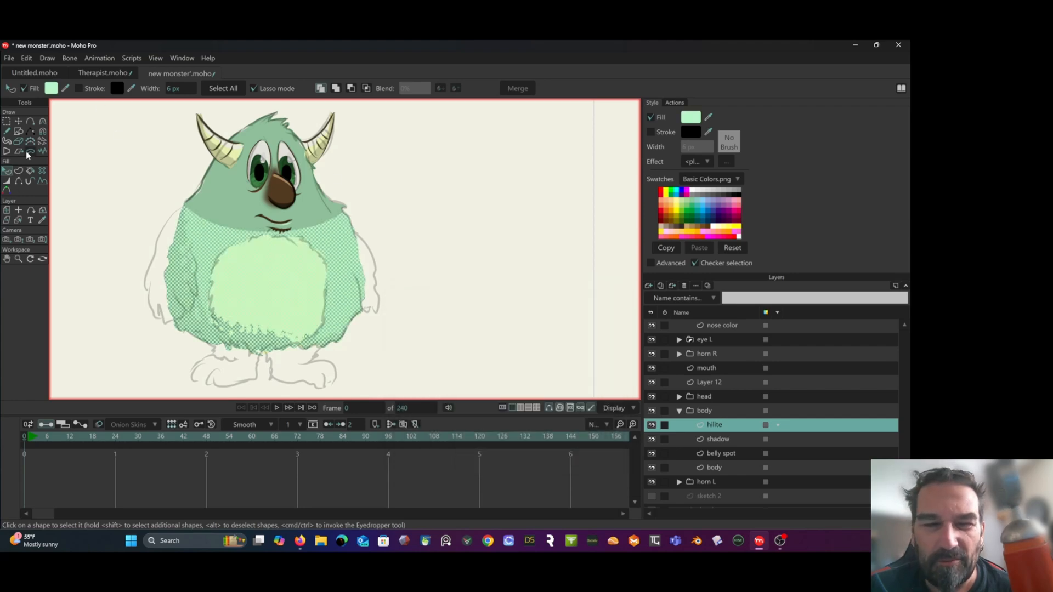
left_click(19, 141)
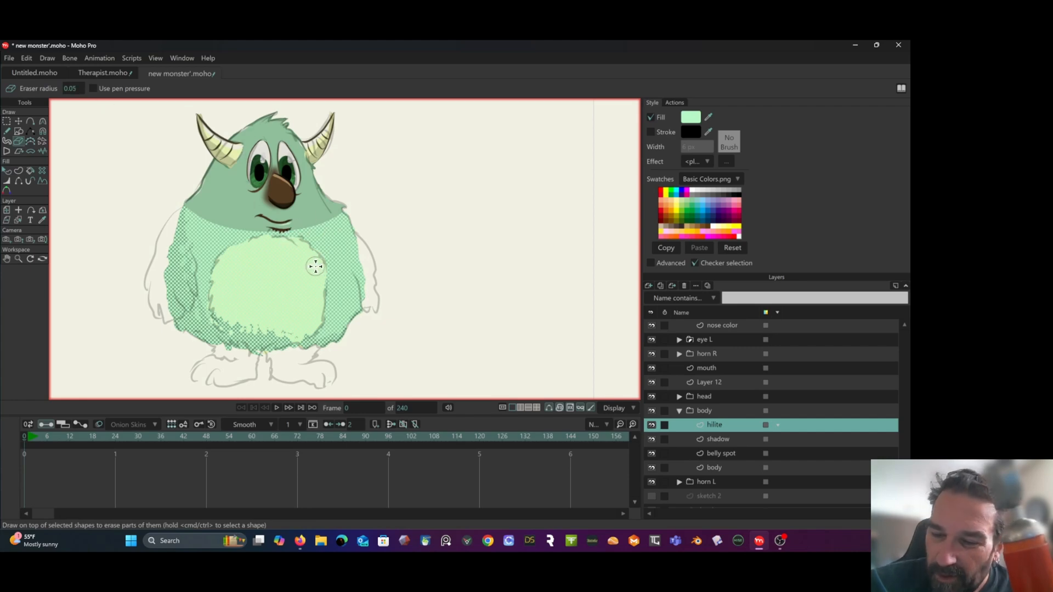
mouse_move(338, 193)
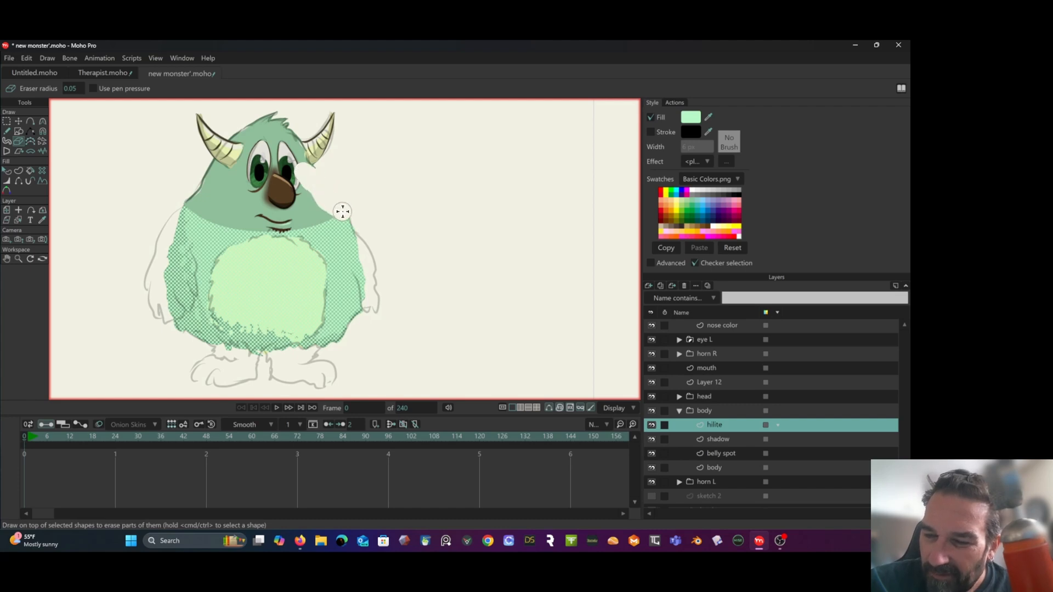
mouse_move(364, 312)
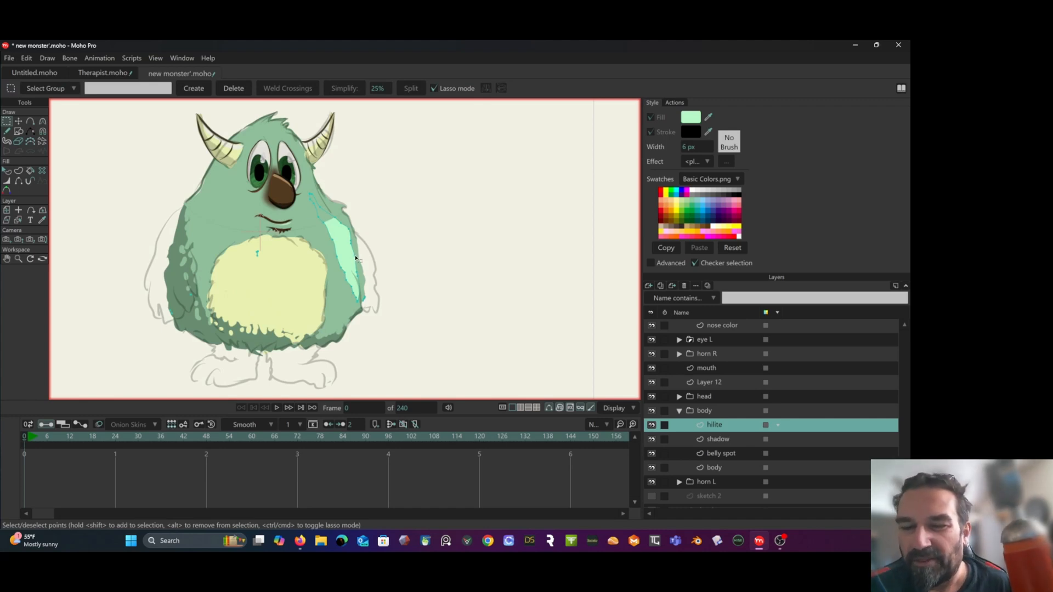
mouse_move(341, 263)
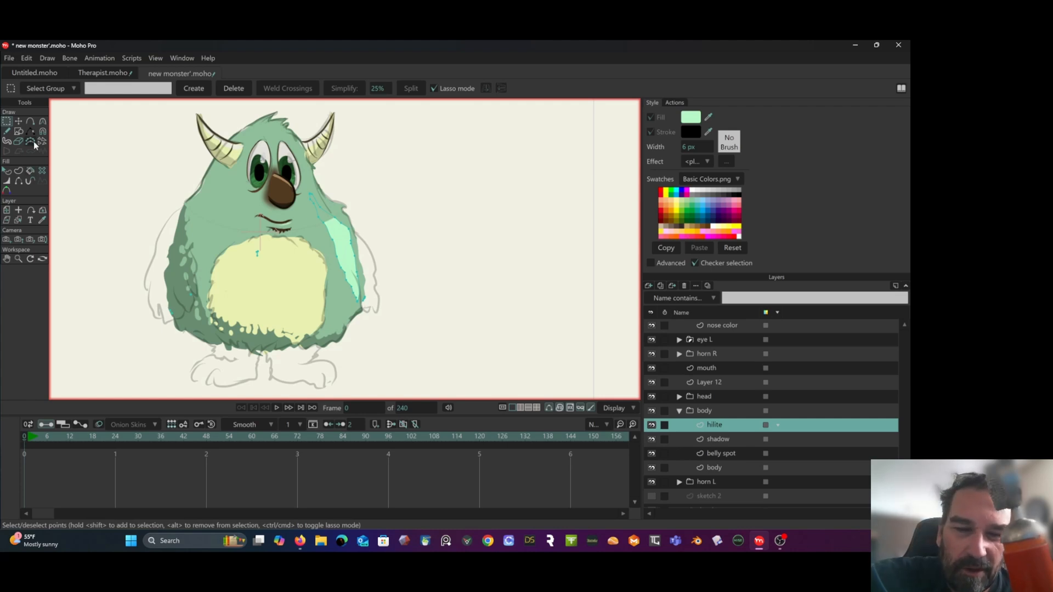
Use a fine 0.01 eraser to break the highlight strip edges into furry specks.
left_click(18, 142)
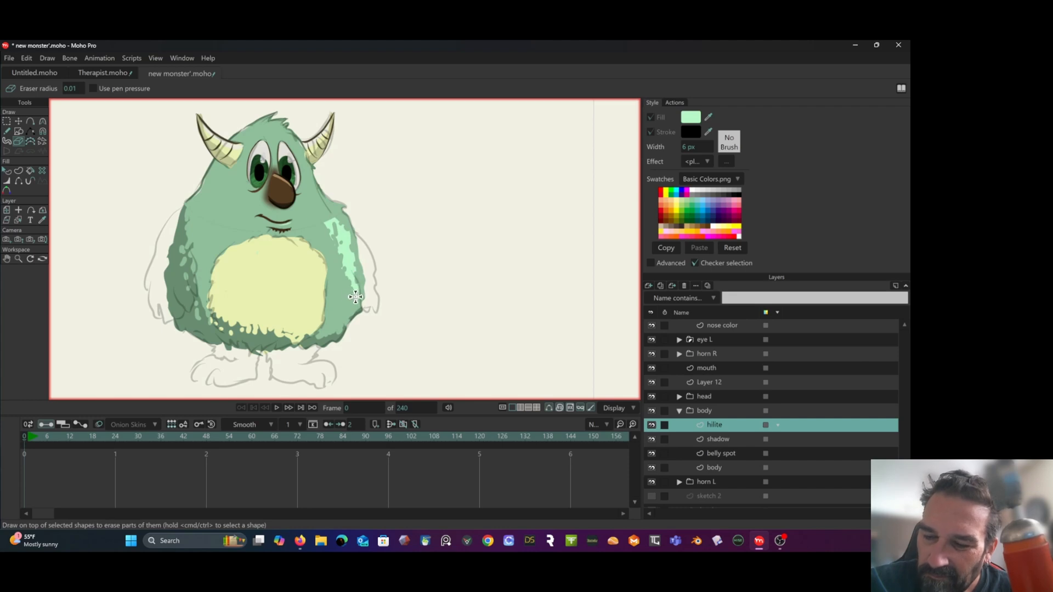
mouse_move(328, 225)
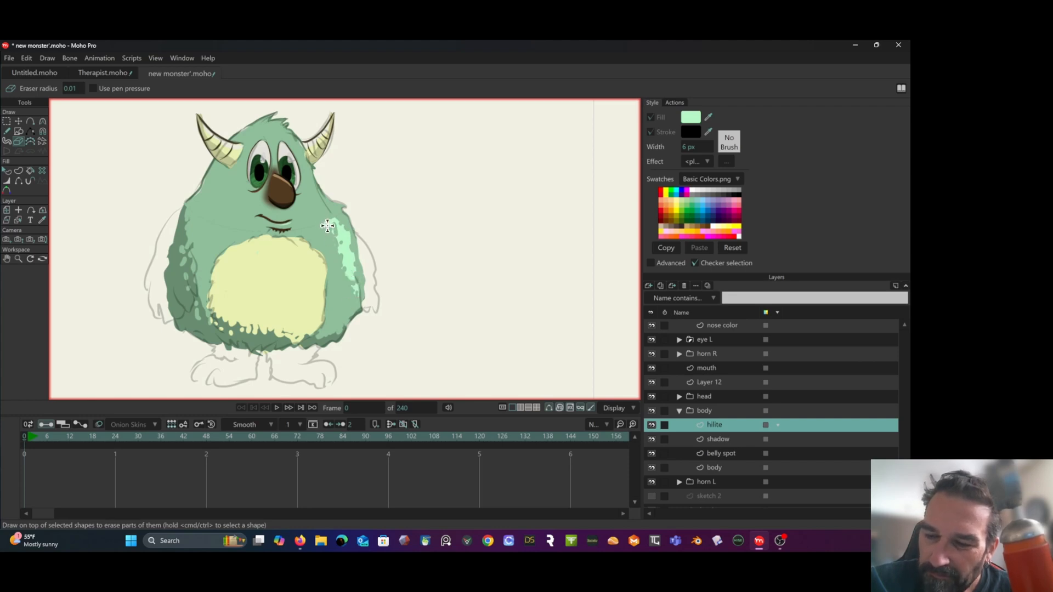
mouse_move(190, 102)
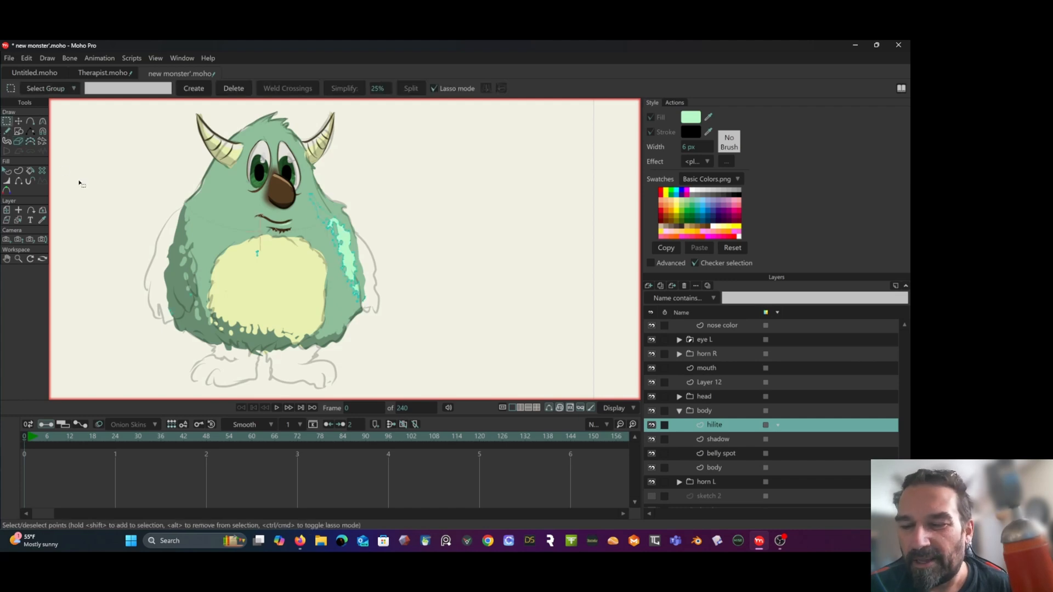
mouse_move(285, 243)
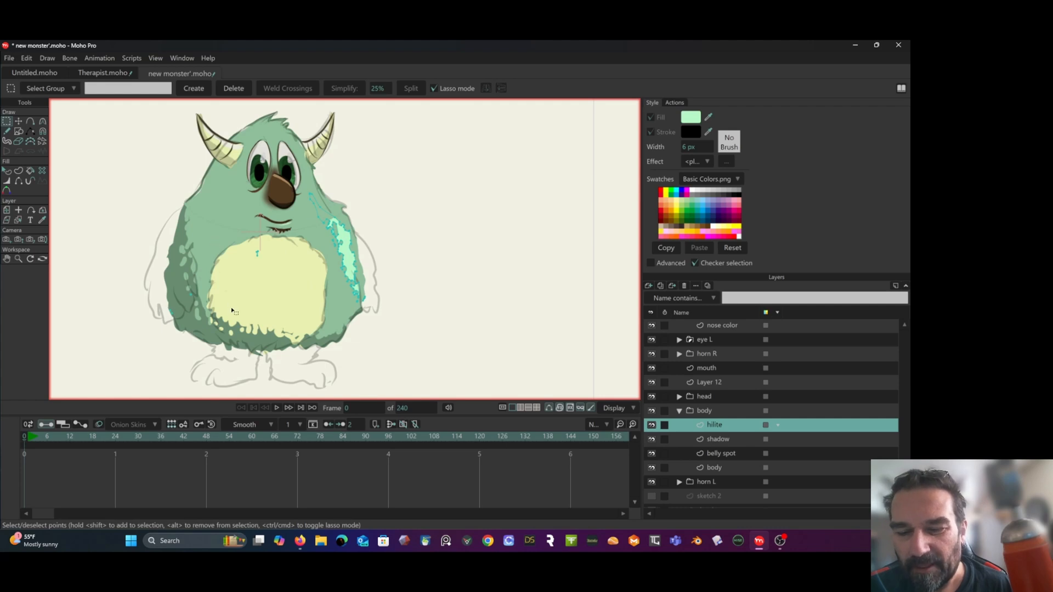
mouse_move(354, 384)
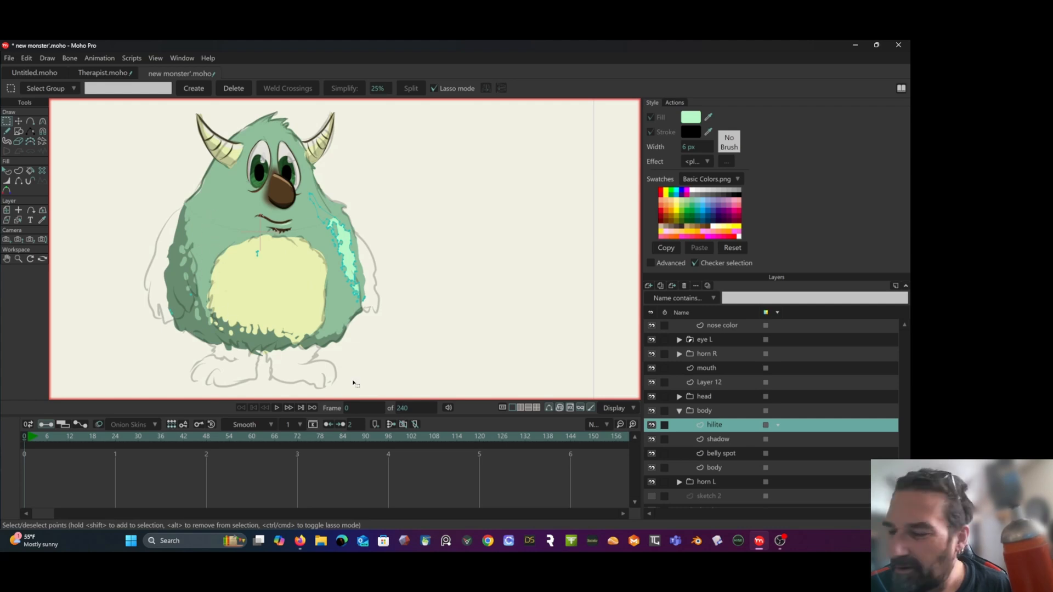
mouse_move(738, 462)
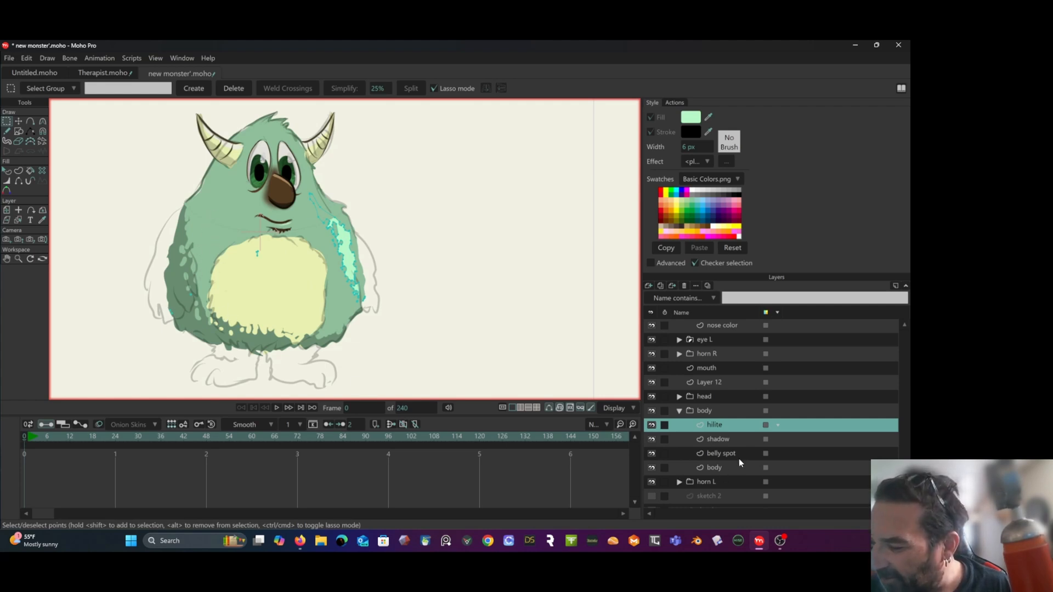
Duplicate the body layer and rename the copy 'body light shade'.
left_click(714, 467)
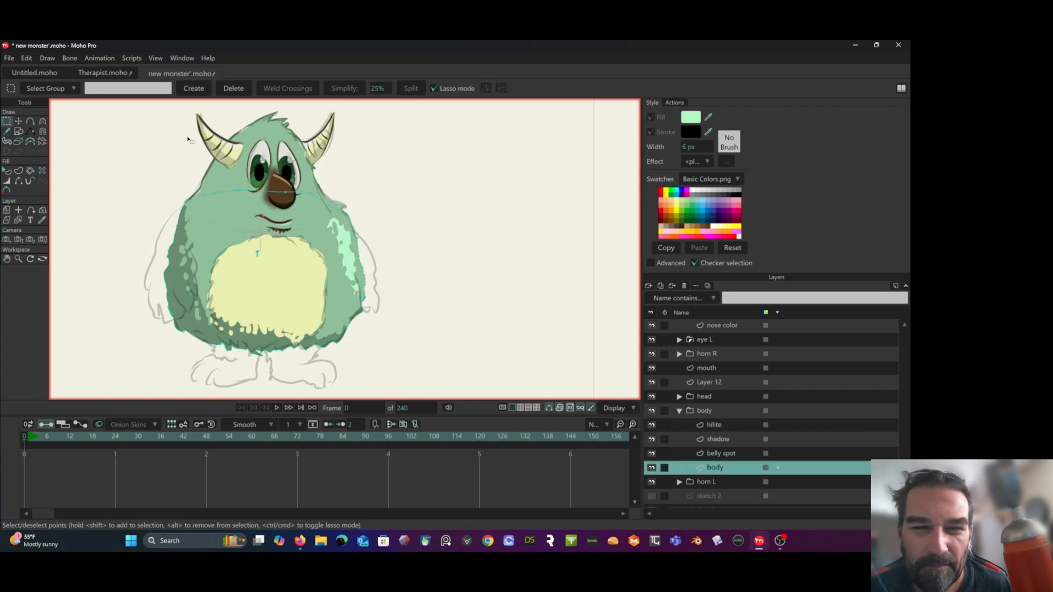
right_click(714, 467)
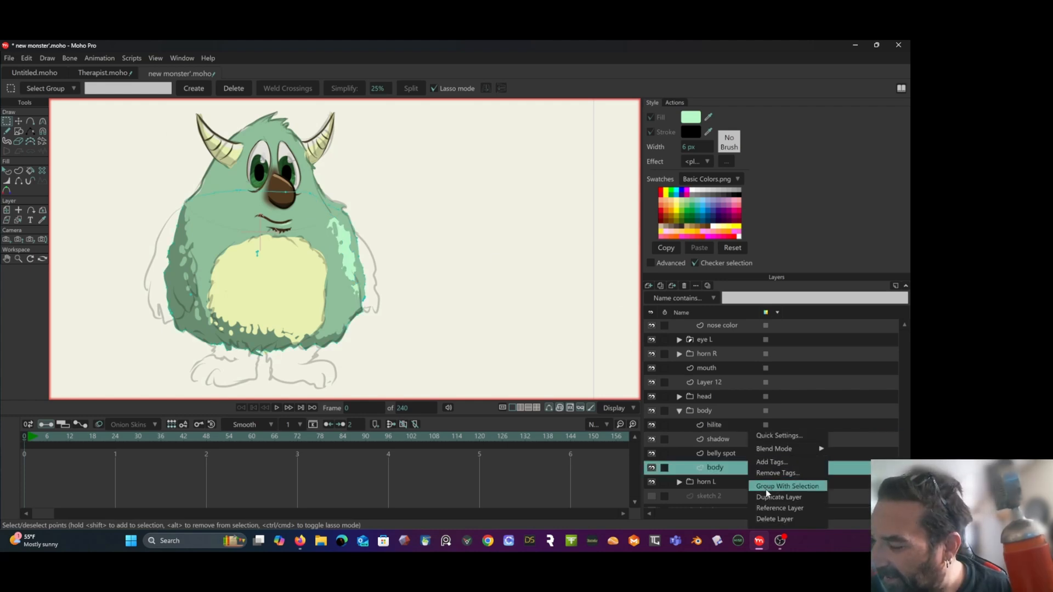
left_click(778, 497)
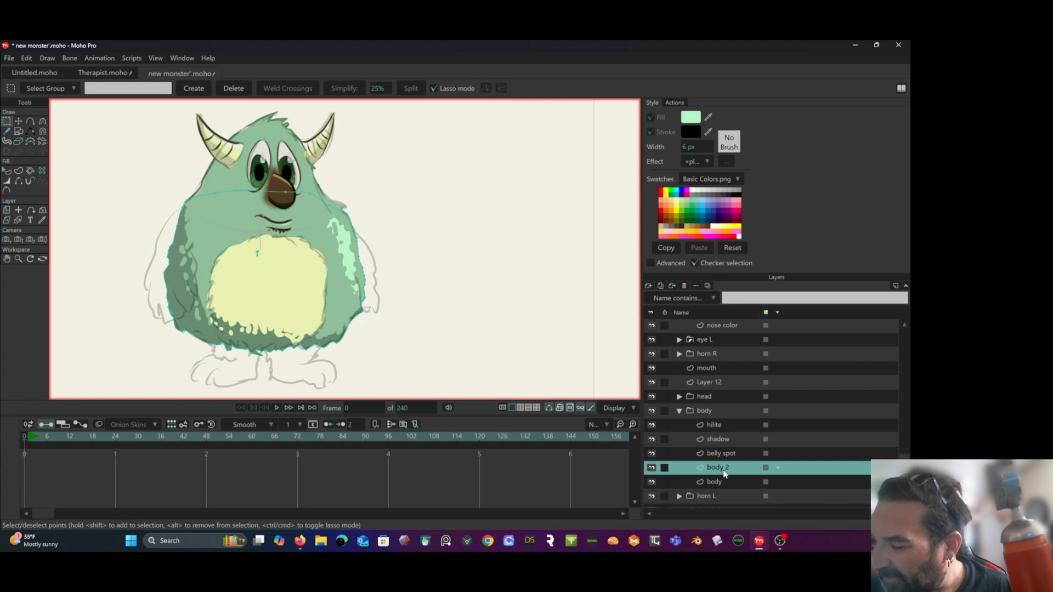
double_click(718, 467)
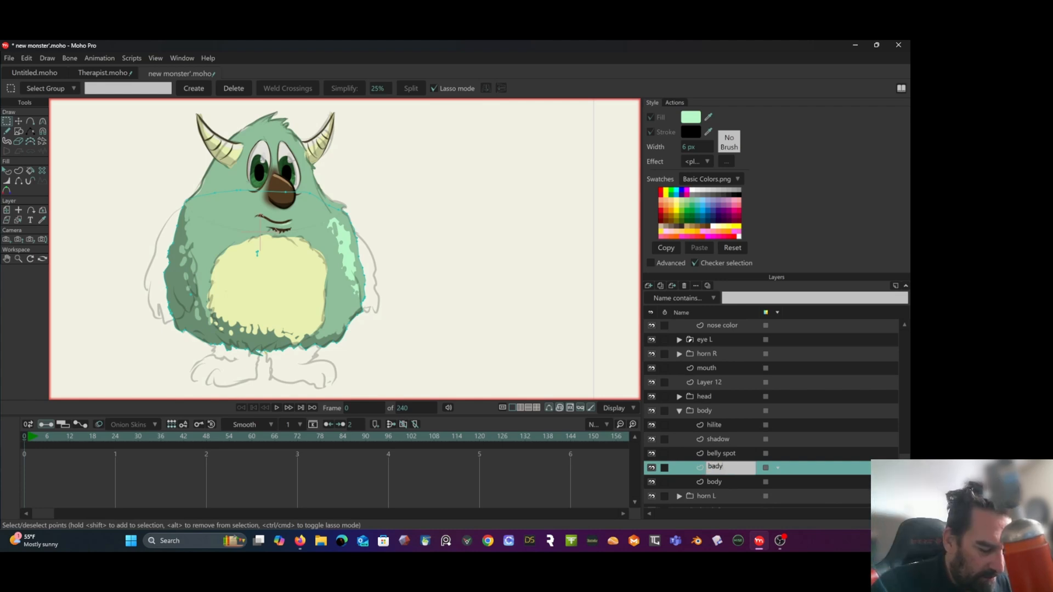
type("body light sh...")
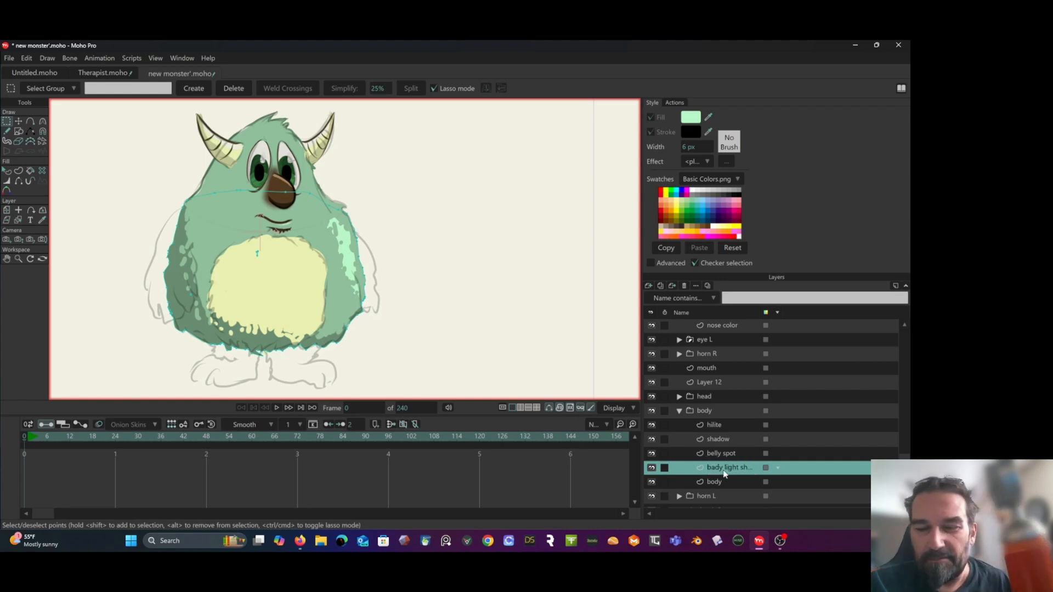
mouse_move(752, 471)
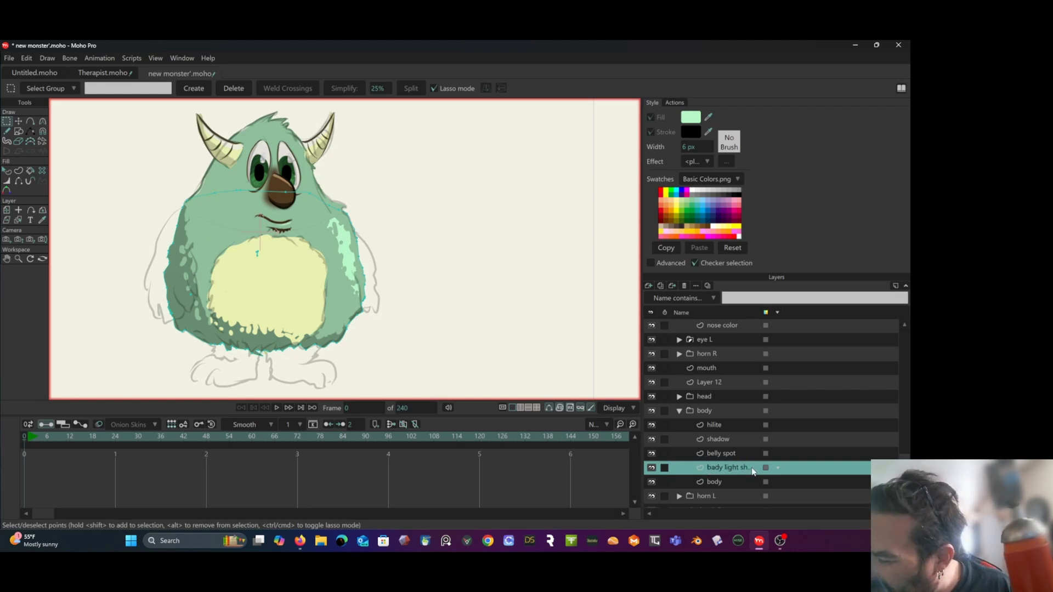
mouse_move(748, 436)
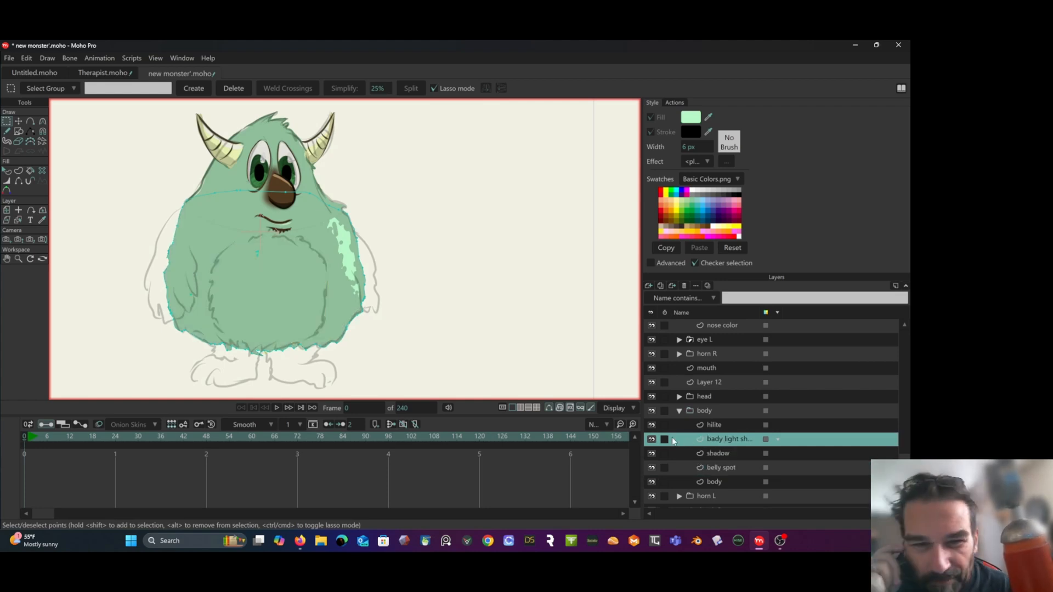
Select the light-shade body shape and fill it with mid green 779D80.
left_click(9, 171)
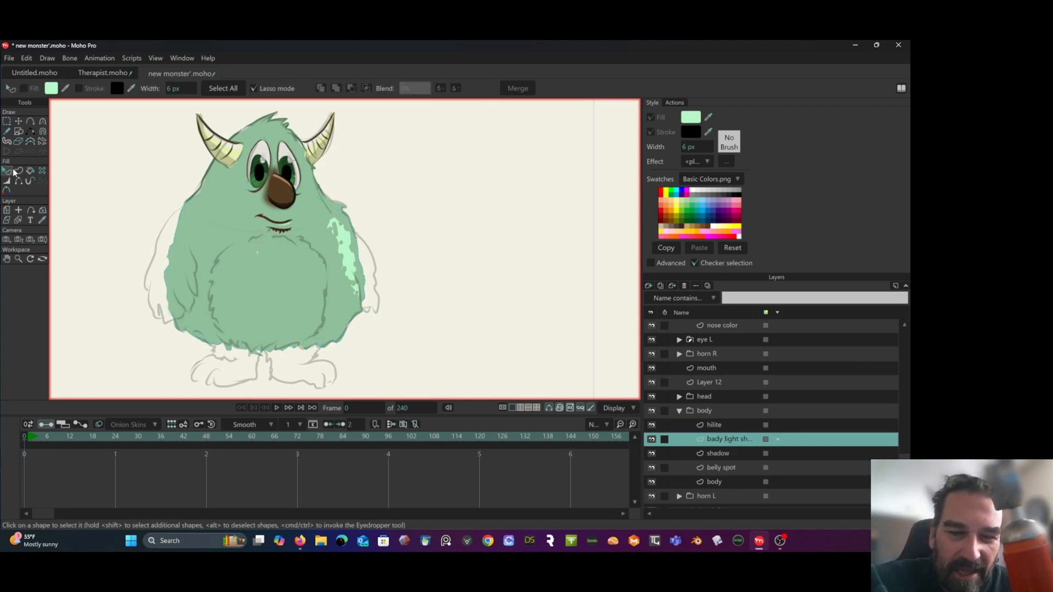
left_click(263, 268)
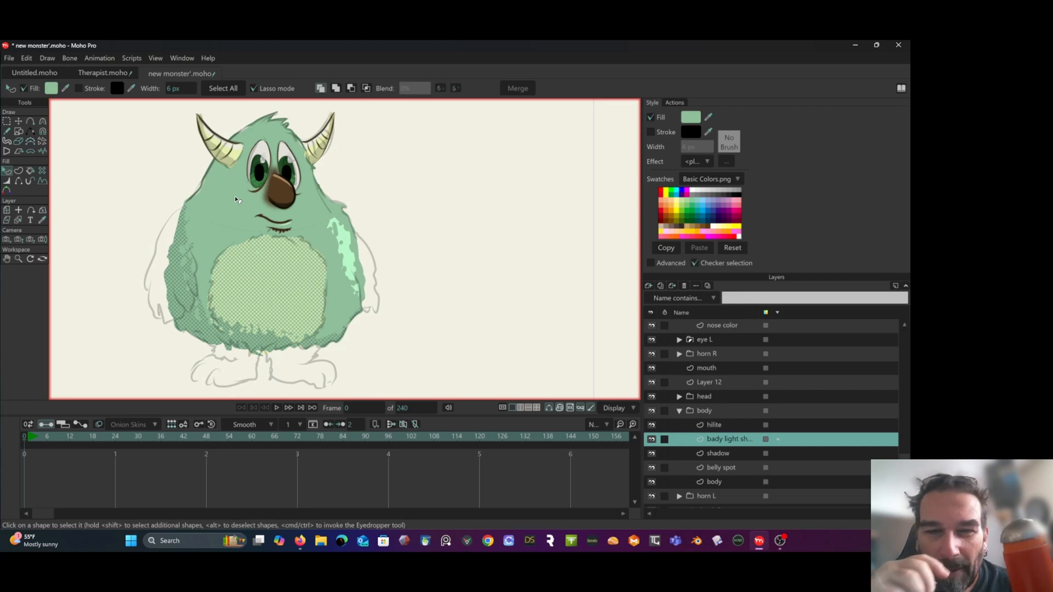
mouse_move(65, 88)
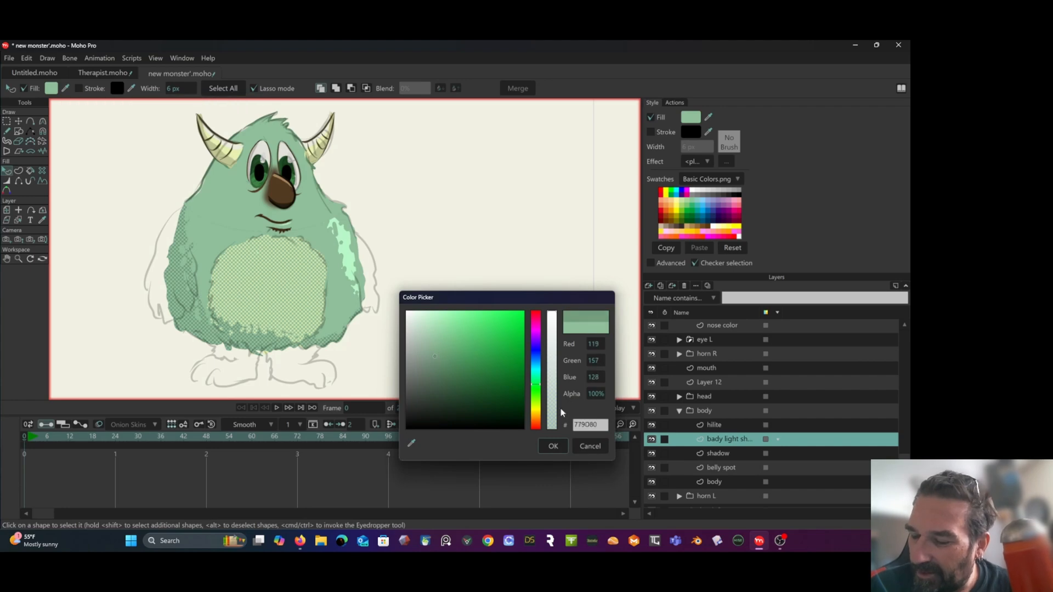
left_click(552, 446)
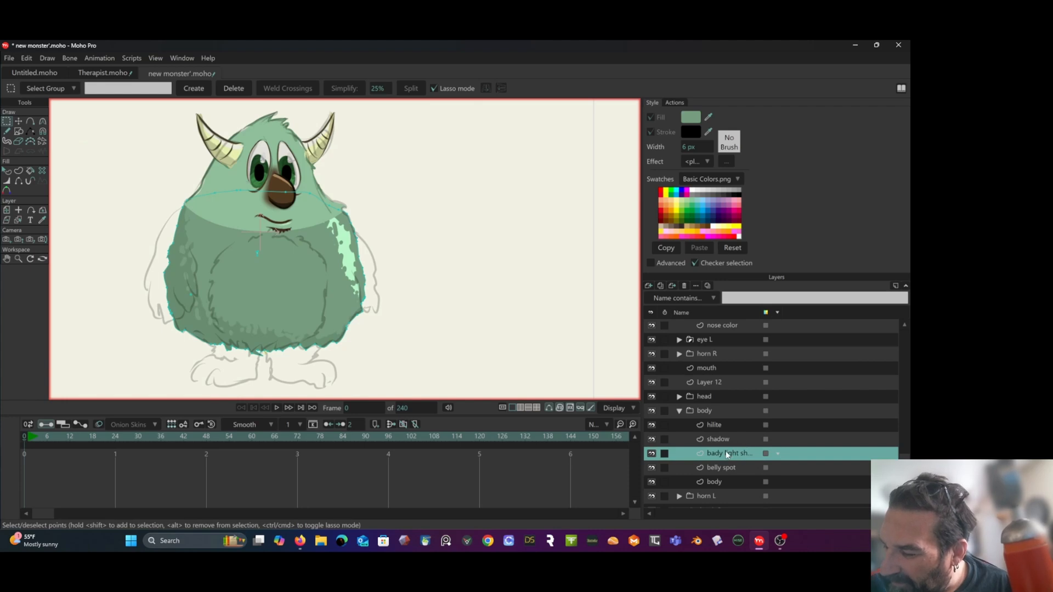
mouse_move(559, 373)
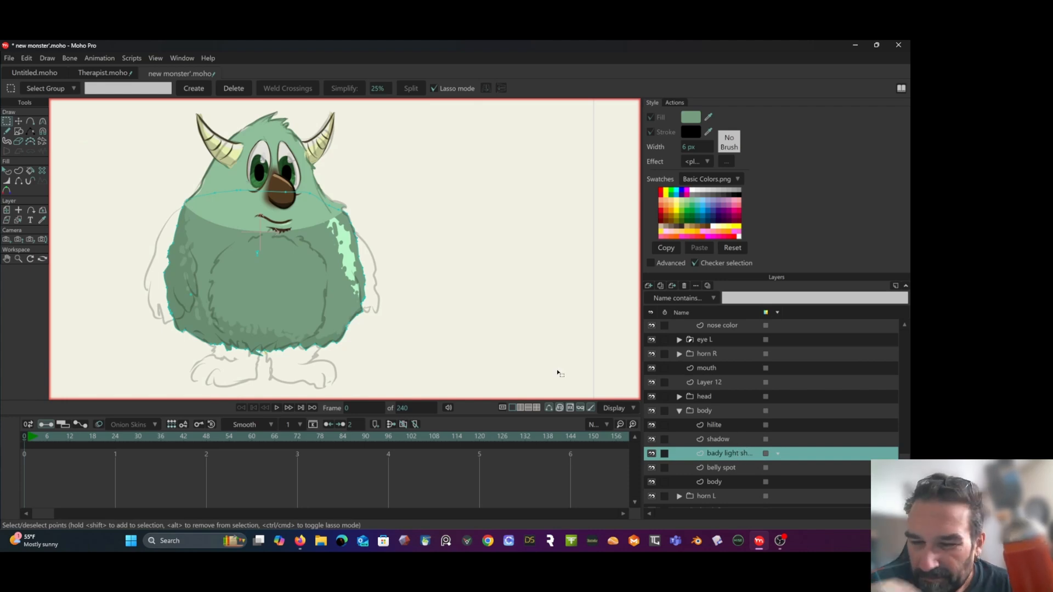
mouse_move(34, 150)
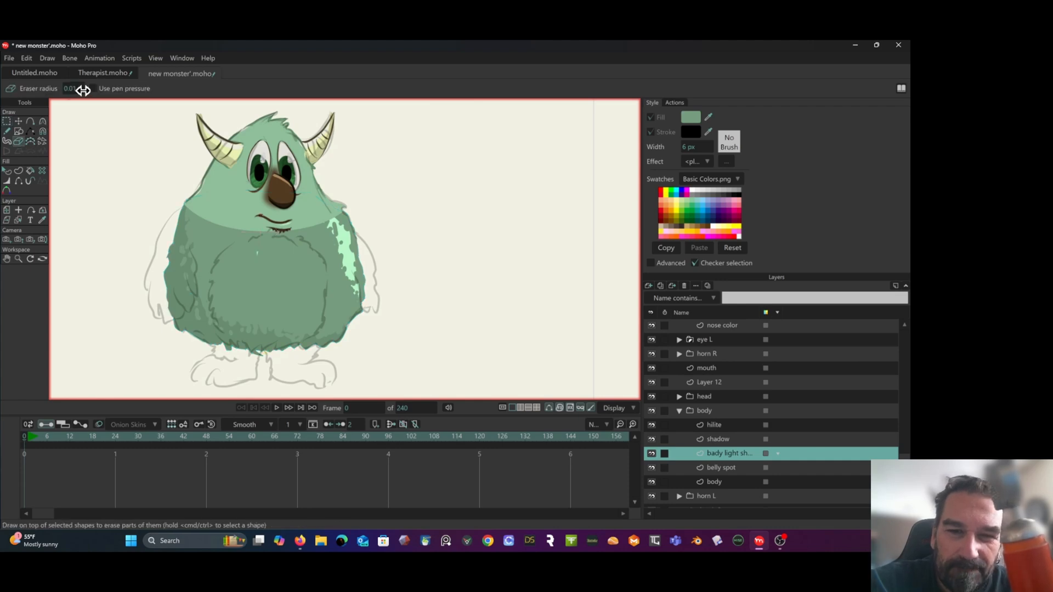
Set the eraser radius to 0.05 to clear the shade over the belly spot.
triple_click(70, 88)
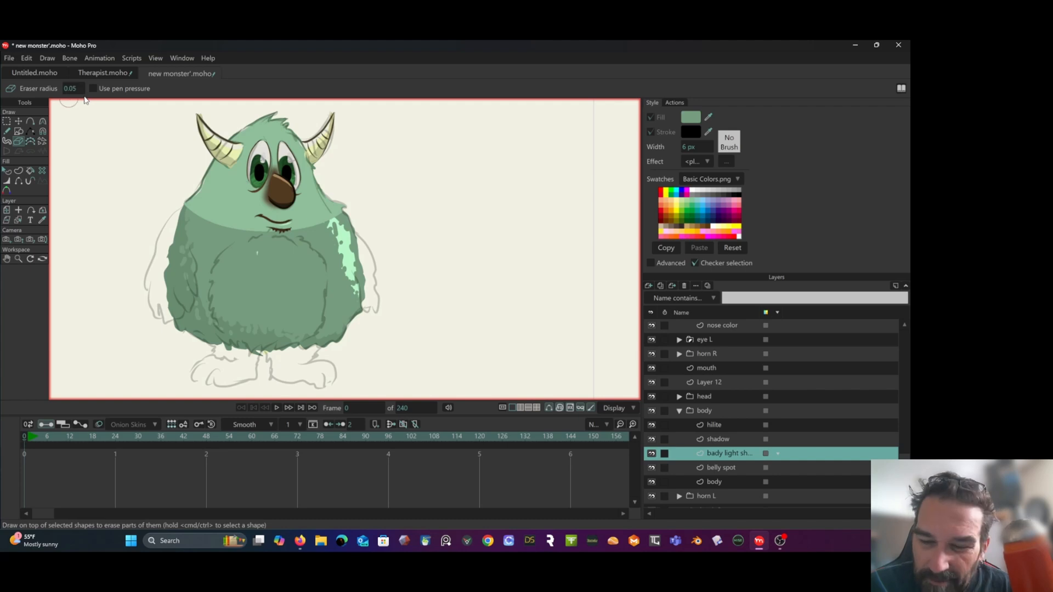
mouse_move(261, 273)
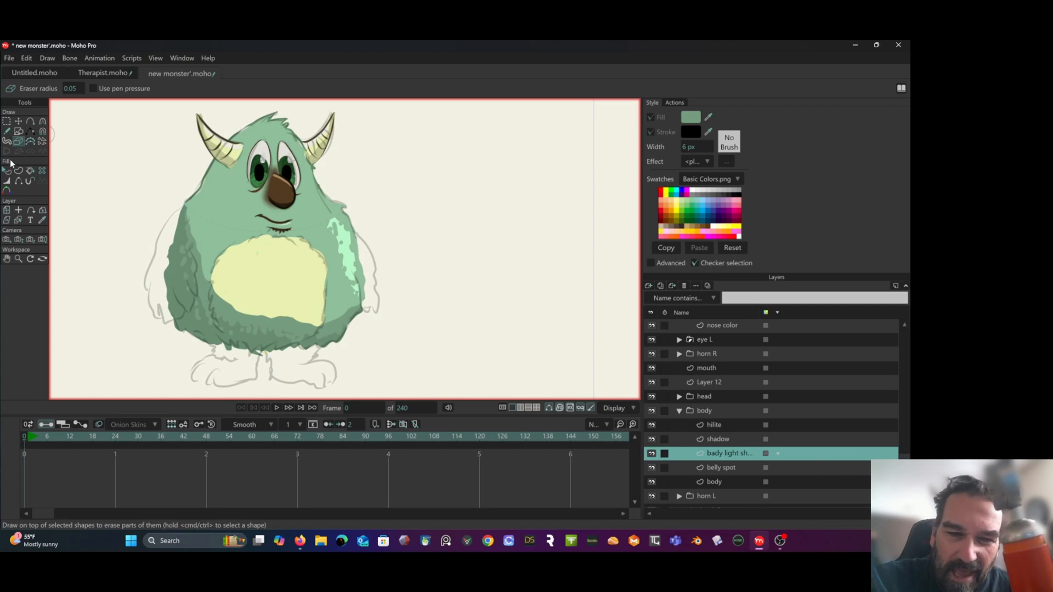
Select the light shade shapes and adjust their fill to a slightly different soft green.
left_click(8, 170)
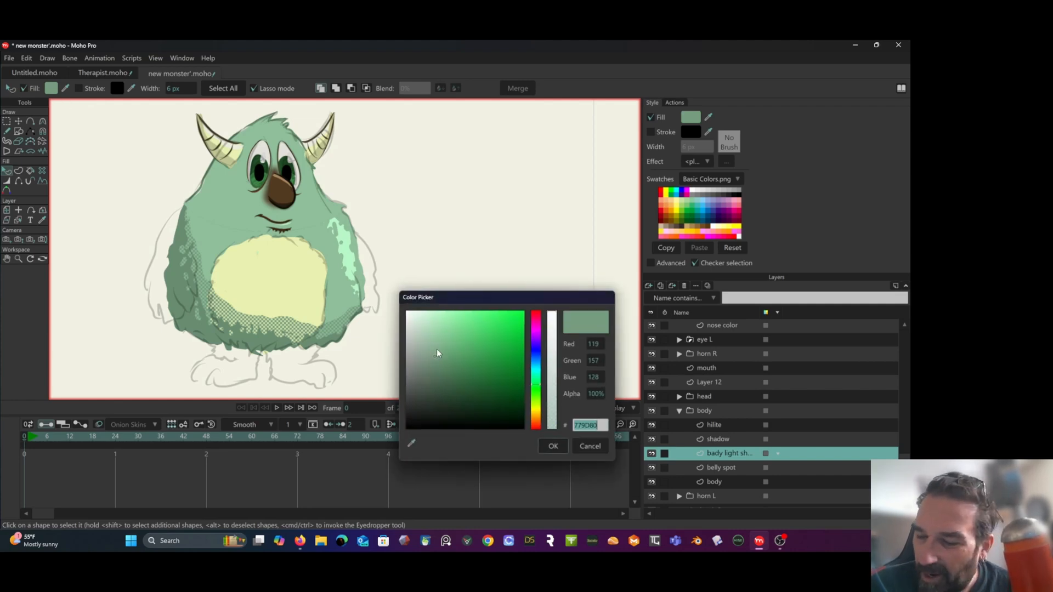
left_click(437, 354)
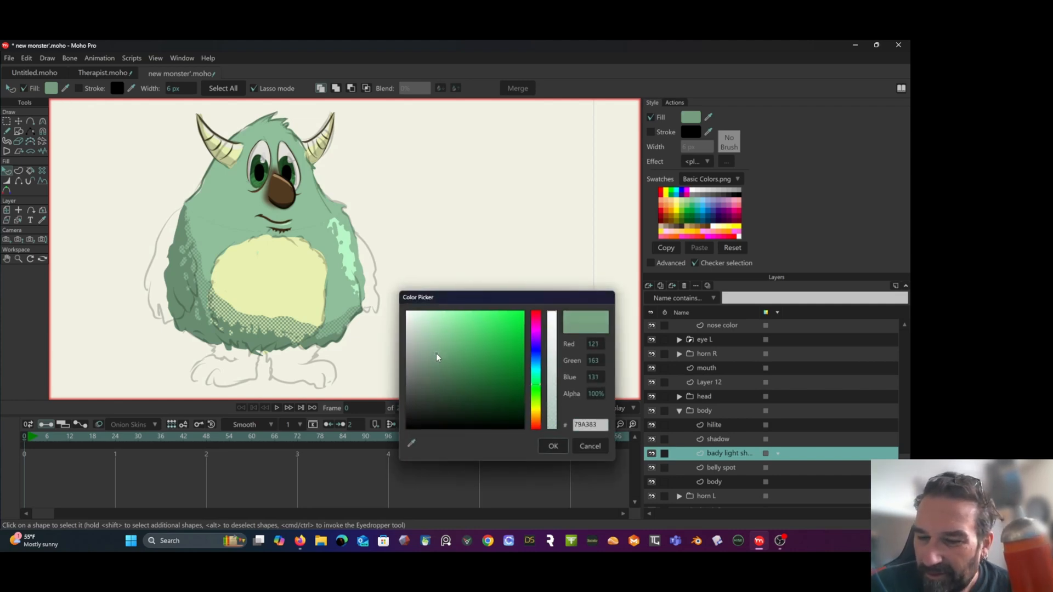
left_click(551, 447)
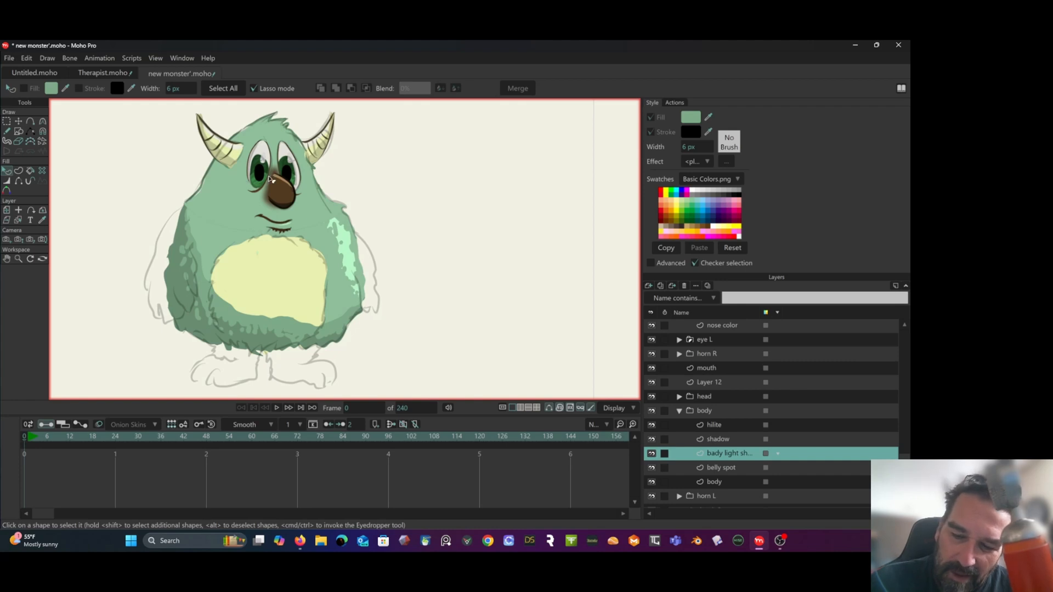
mouse_move(263, 339)
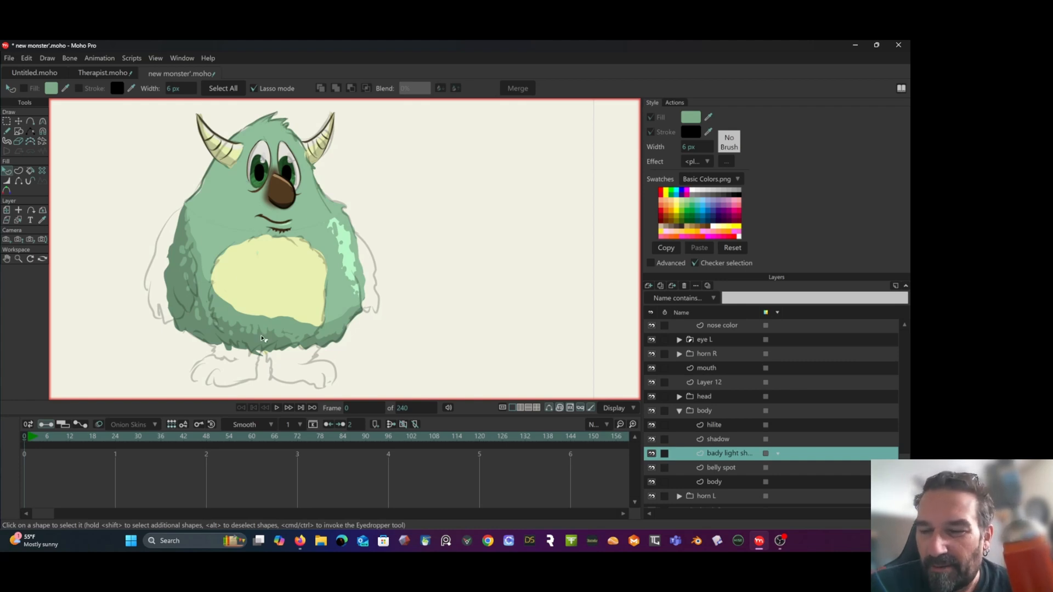
mouse_move(335, 219)
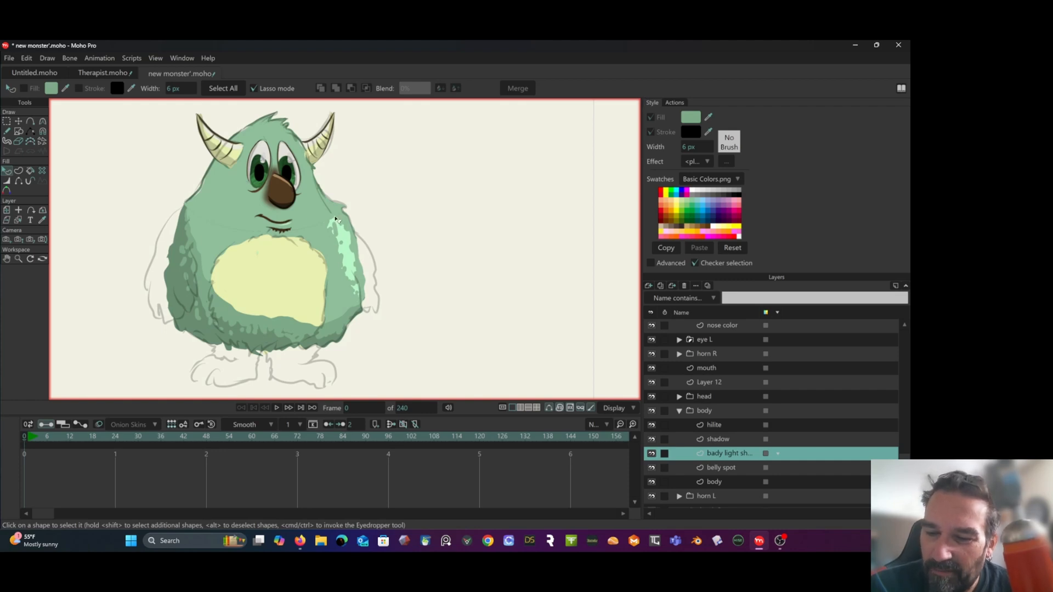
mouse_move(88, 129)
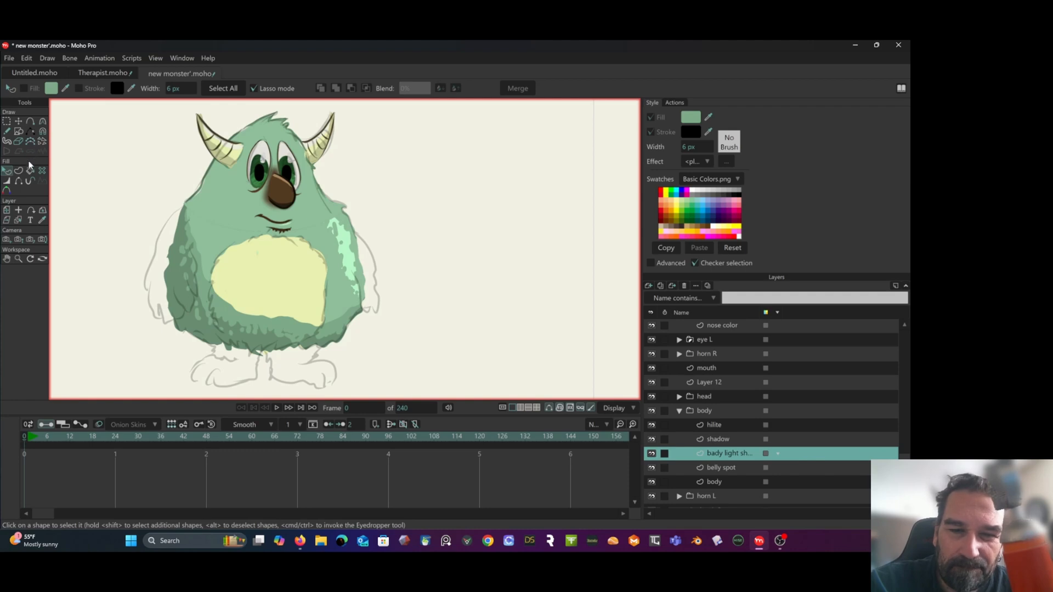
mouse_move(29, 169)
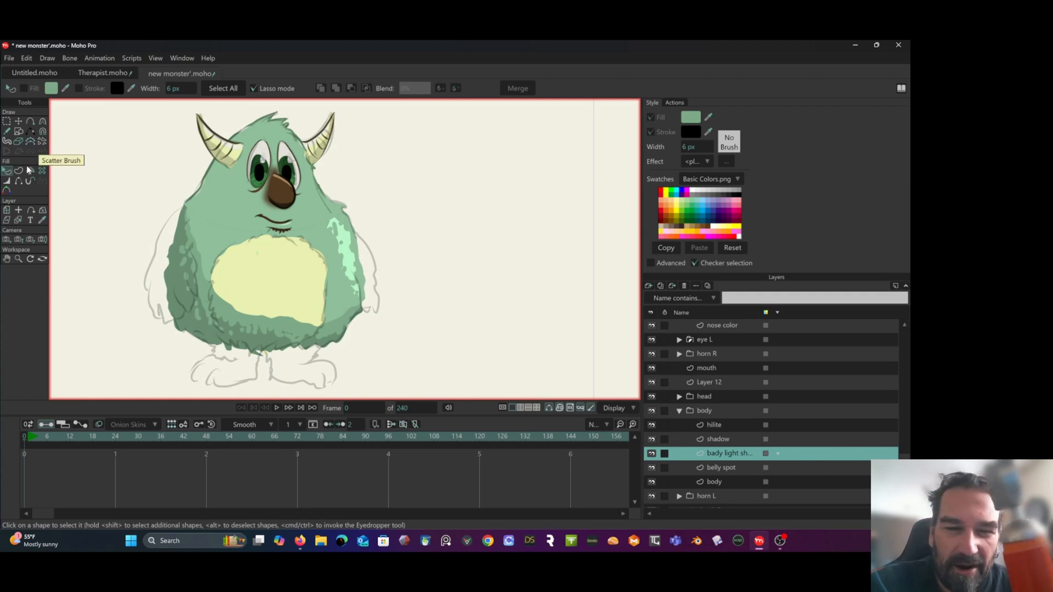
Erase along the light shade on the monster's right flank for a rougher furry edge.
left_click(19, 142)
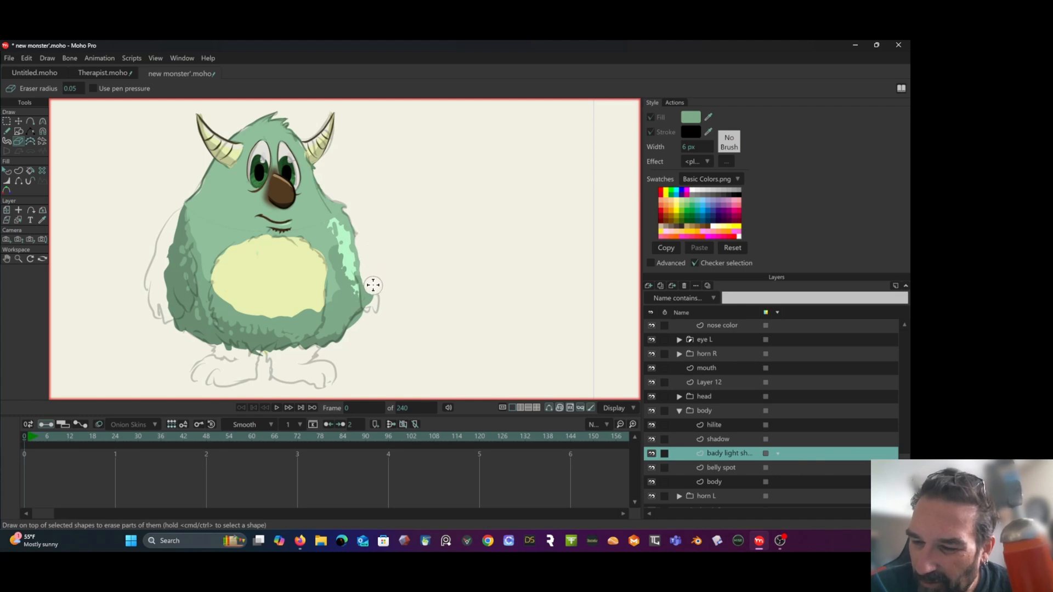
mouse_move(352, 338)
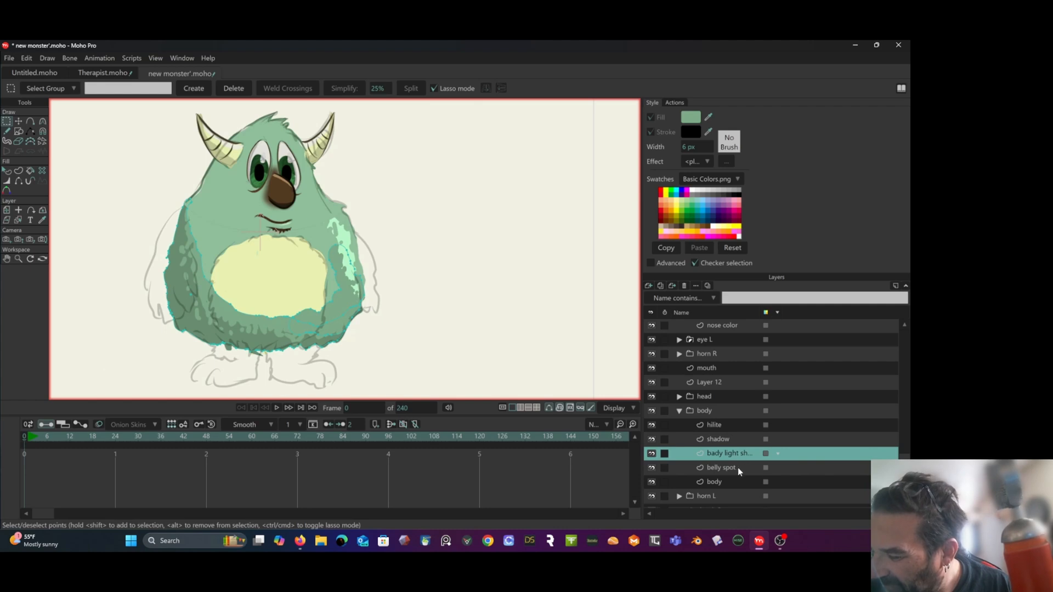
Move the belly spot layer above shadow, duplicate it and rename the copy 'shadow'.
left_click(722, 467)
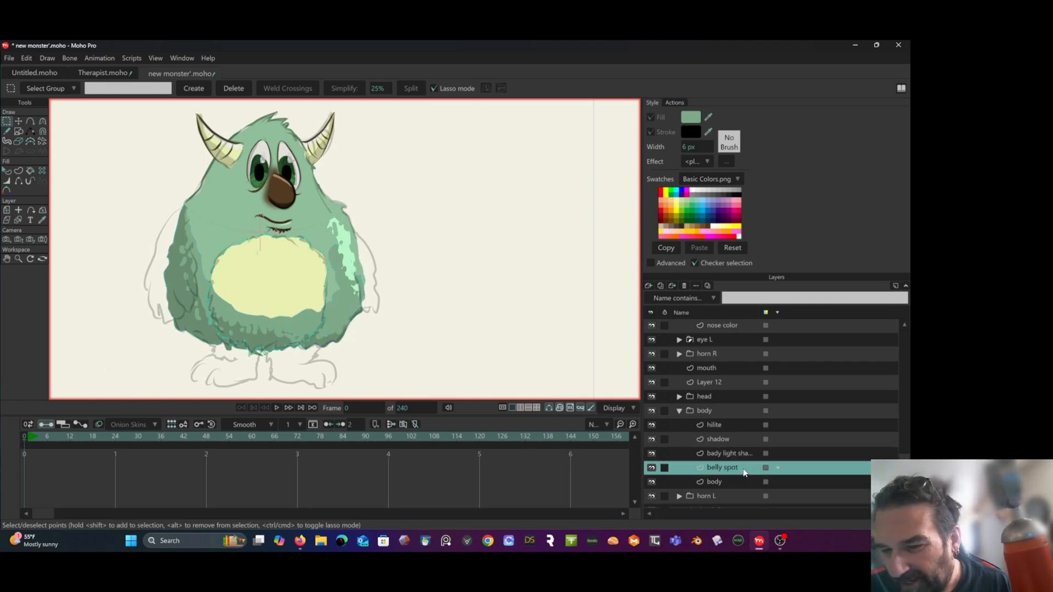
mouse_move(746, 468)
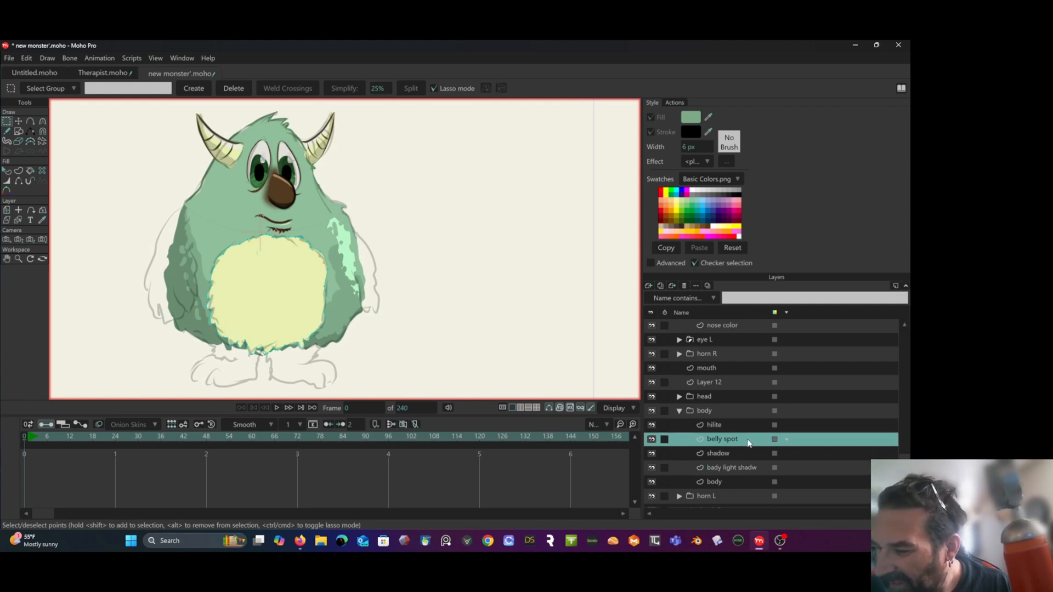
mouse_move(743, 387)
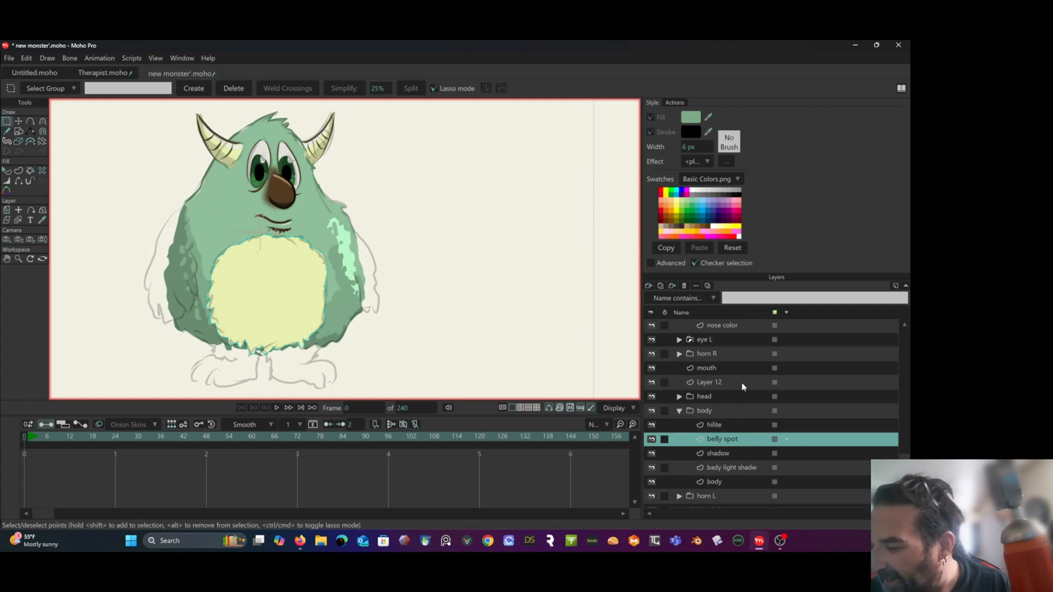
right_click(721, 439)
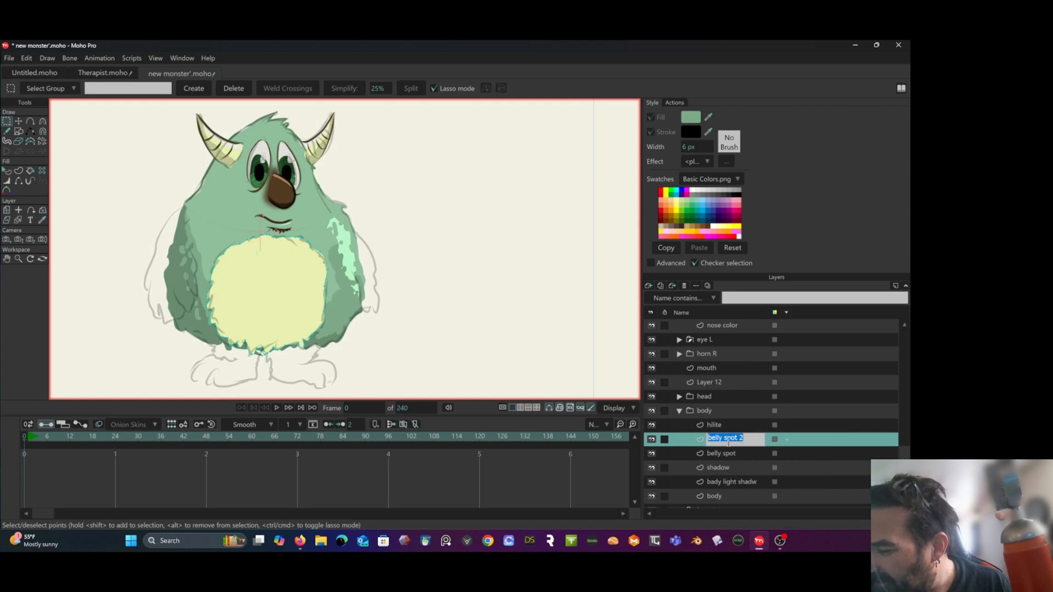
type("shadow")
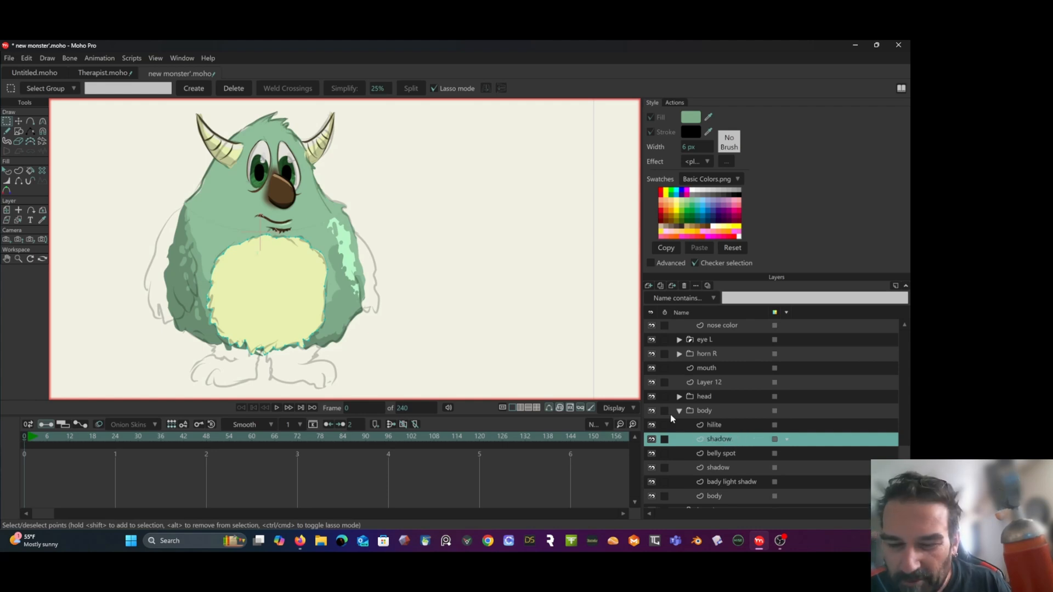
mouse_move(199, 207)
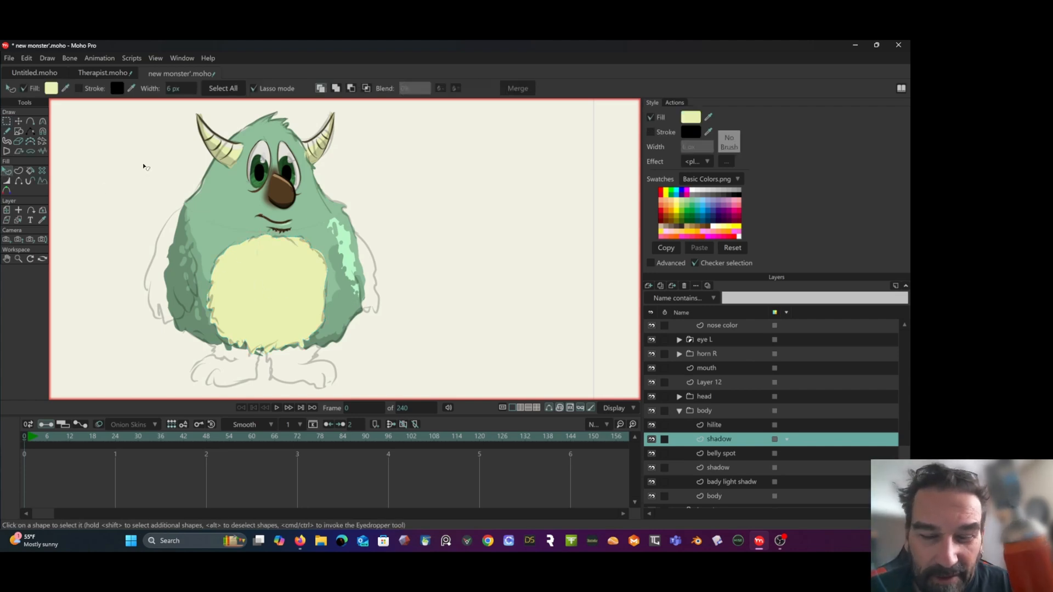
Give the duplicated belly spot a darker olive-yellow fill to shade the belly's lower edge.
left_click(690, 117)
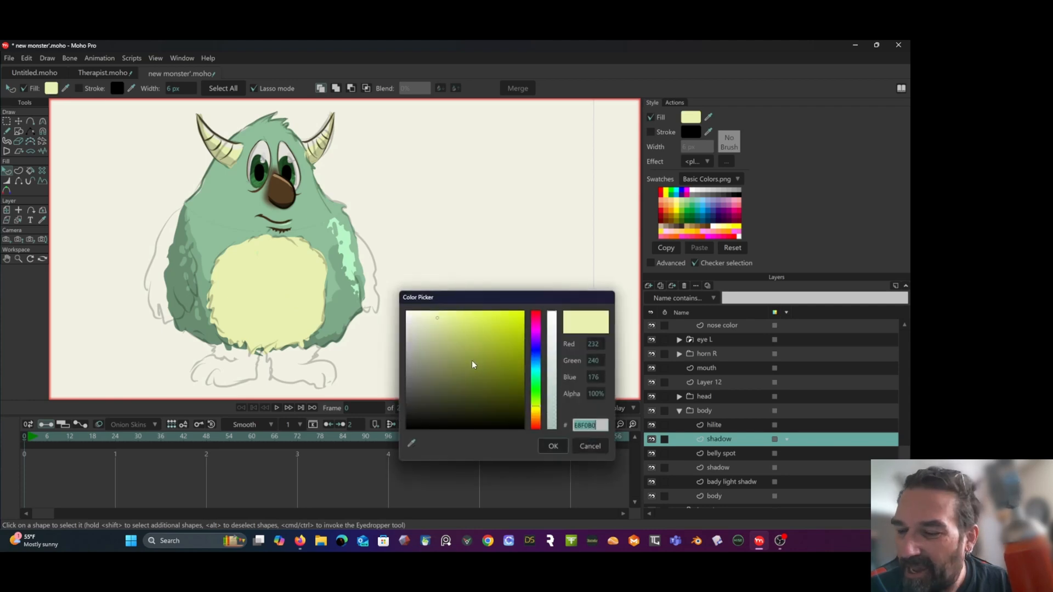
left_click(437, 342)
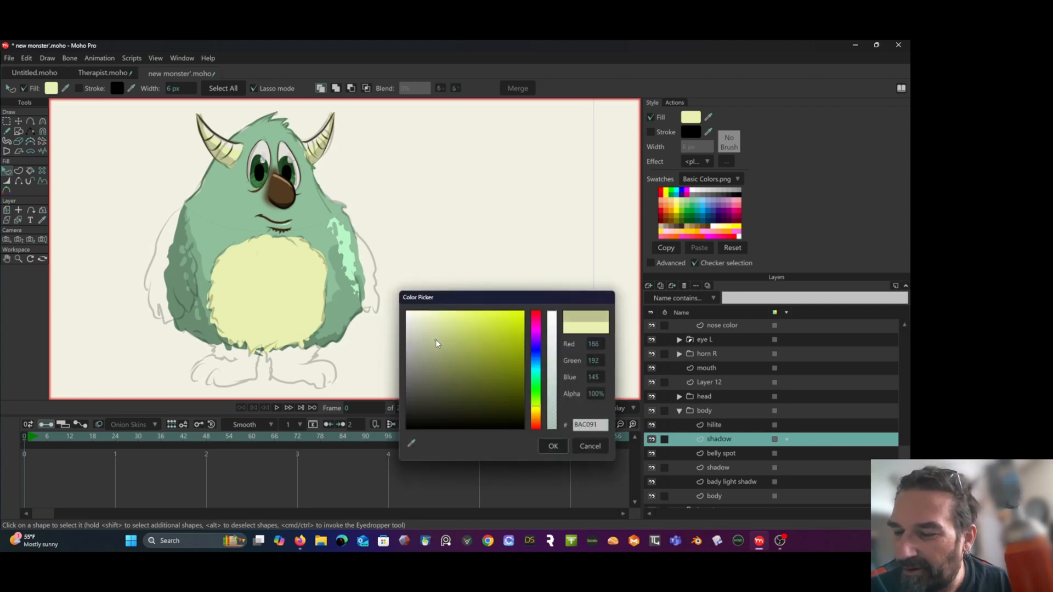
left_click(436, 343)
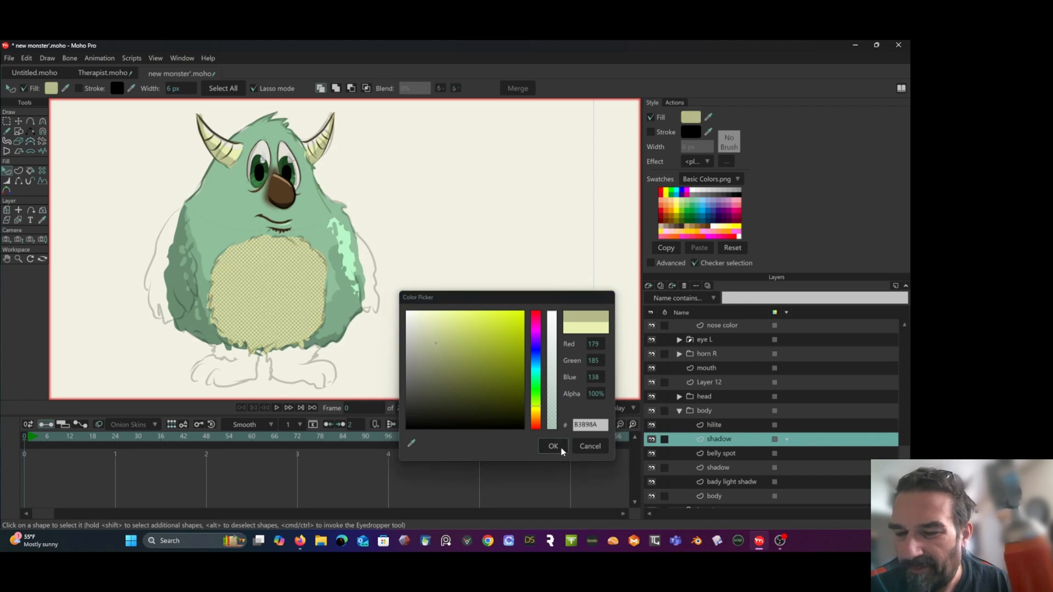
left_click(553, 446)
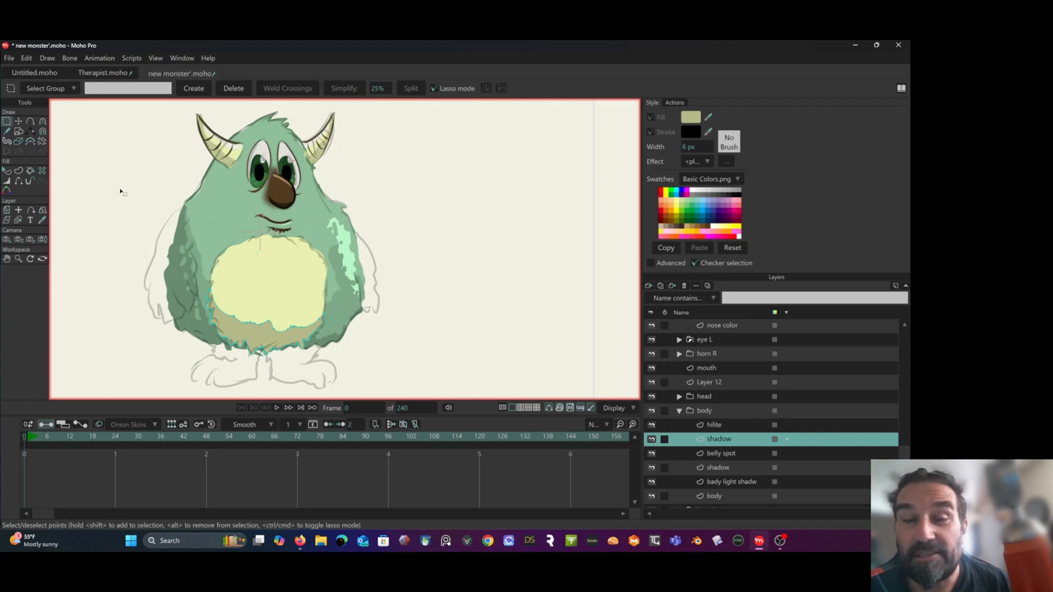
mouse_move(111, 160)
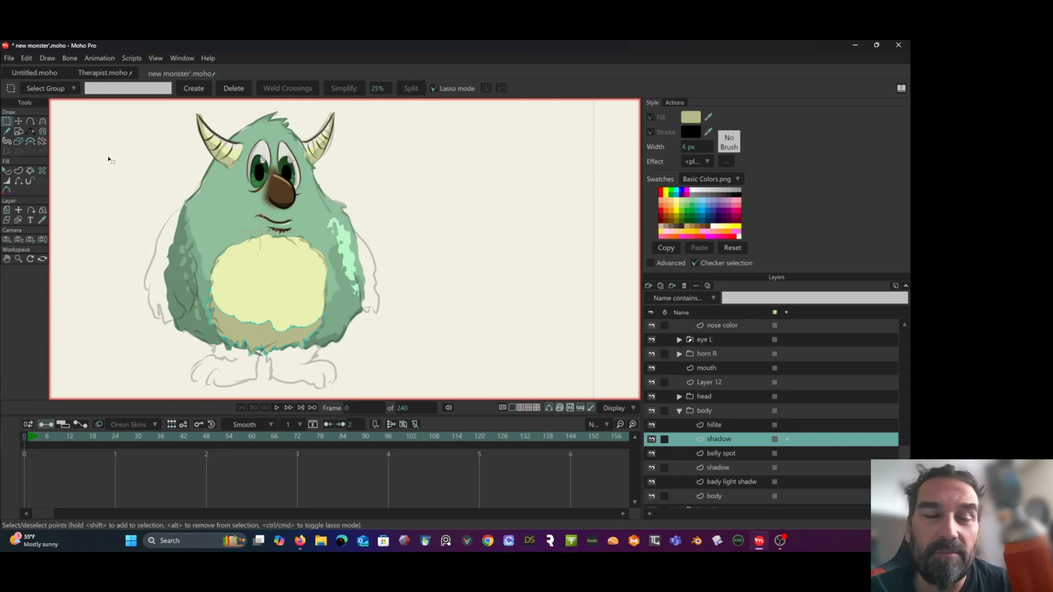
mouse_move(179, 191)
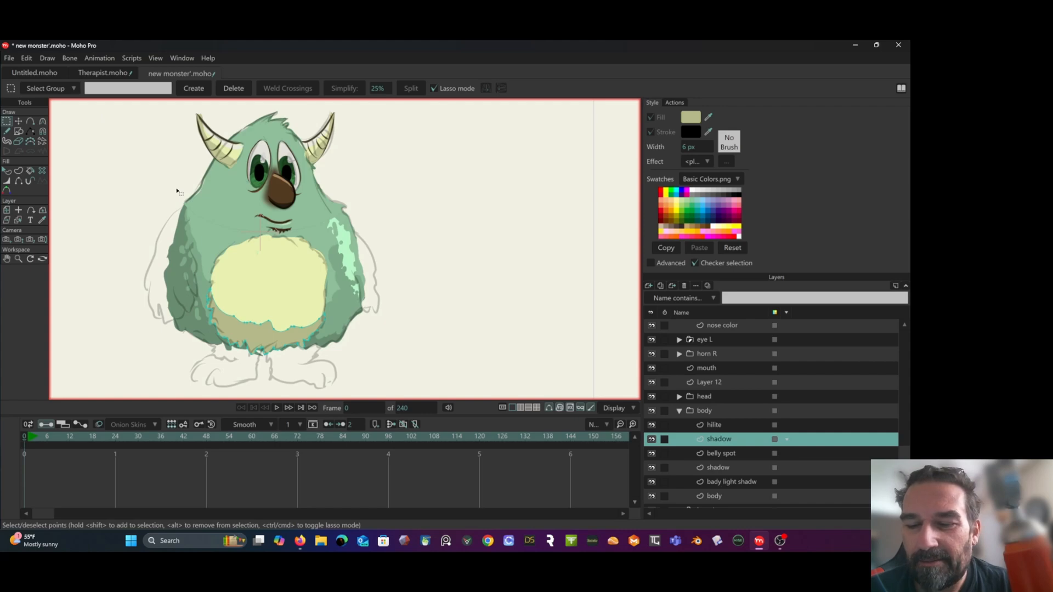
mouse_move(153, 177)
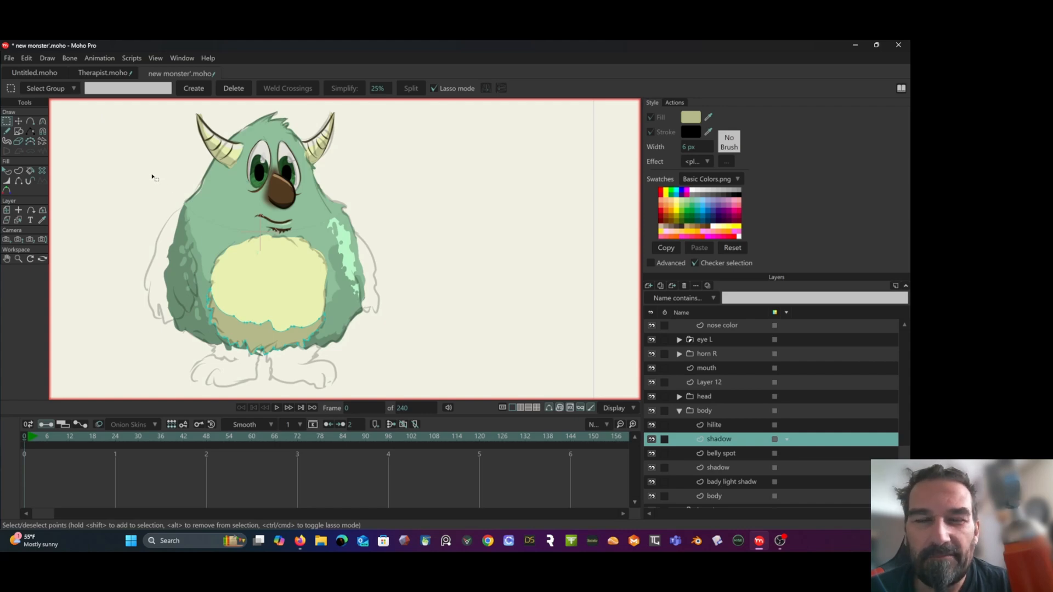